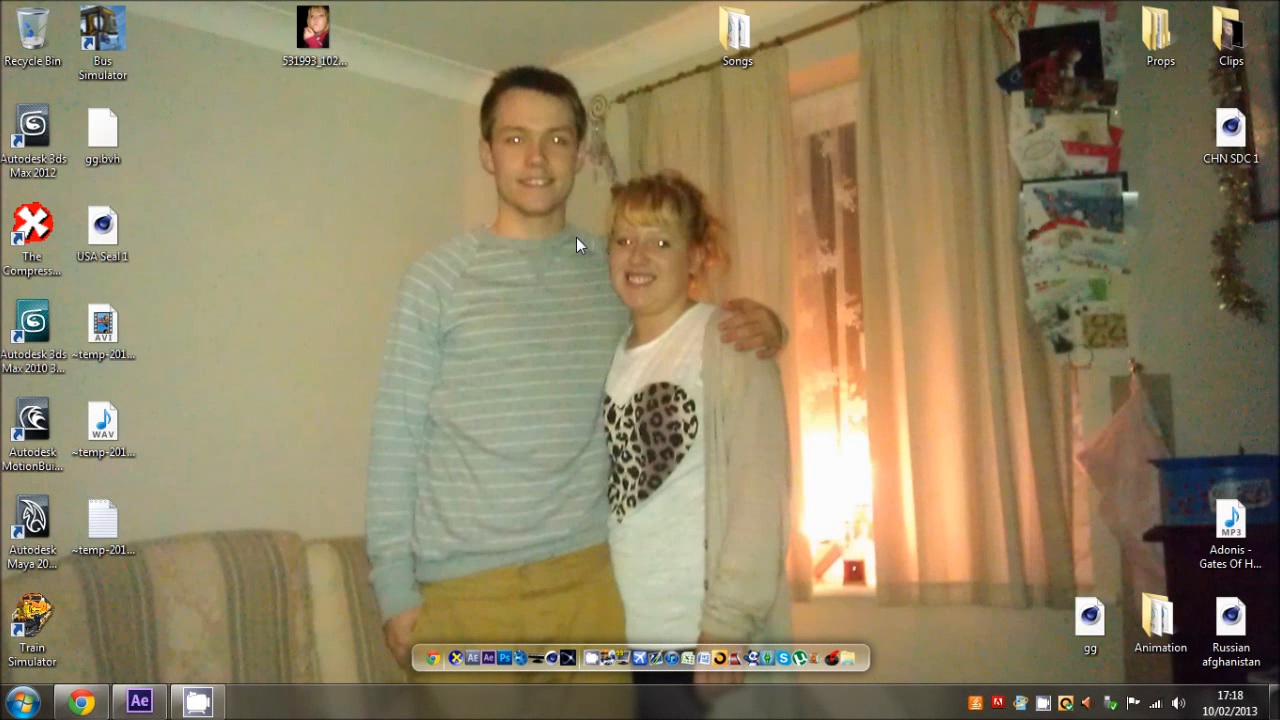
mouse_move(826, 152)
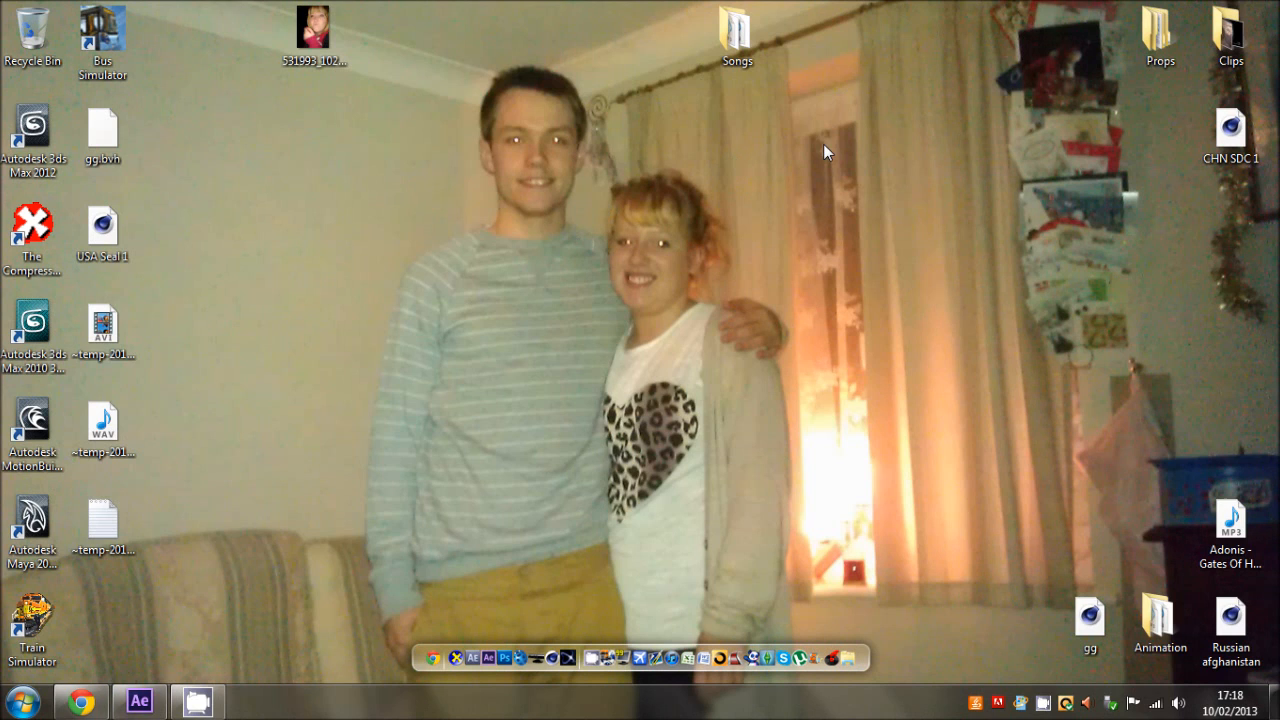
mouse_move(490, 396)
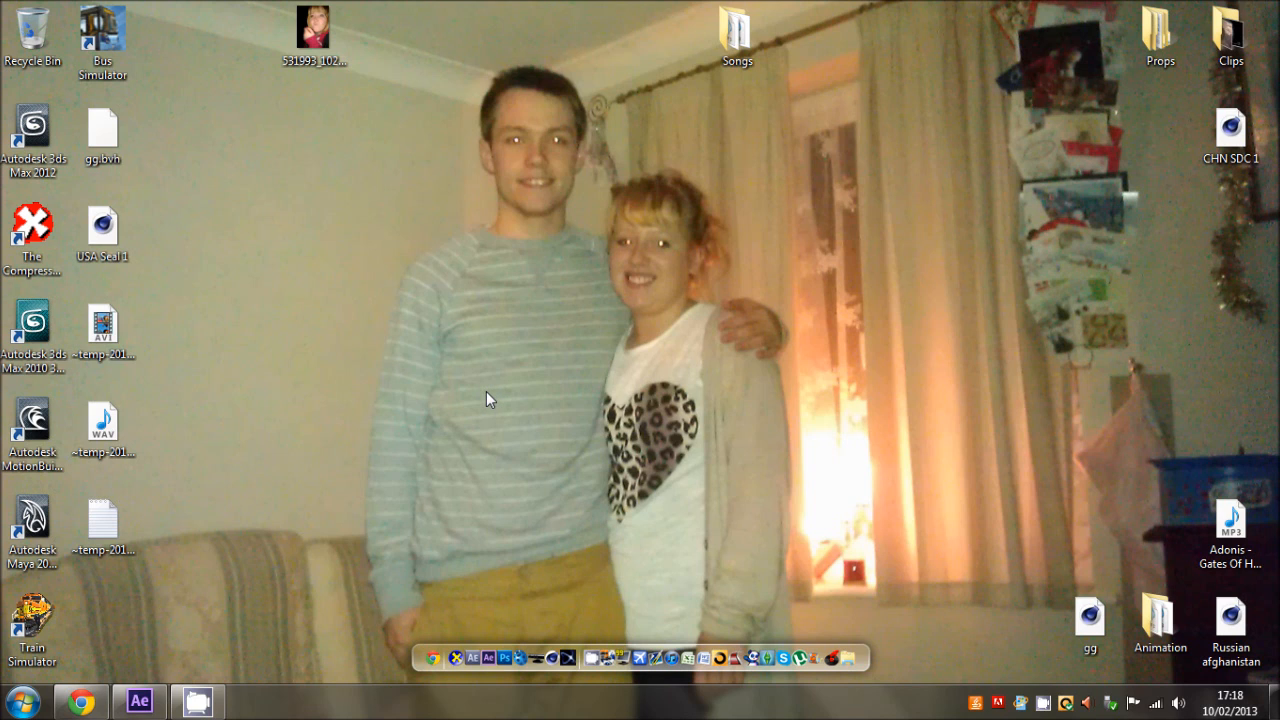
mouse_move(484, 390)
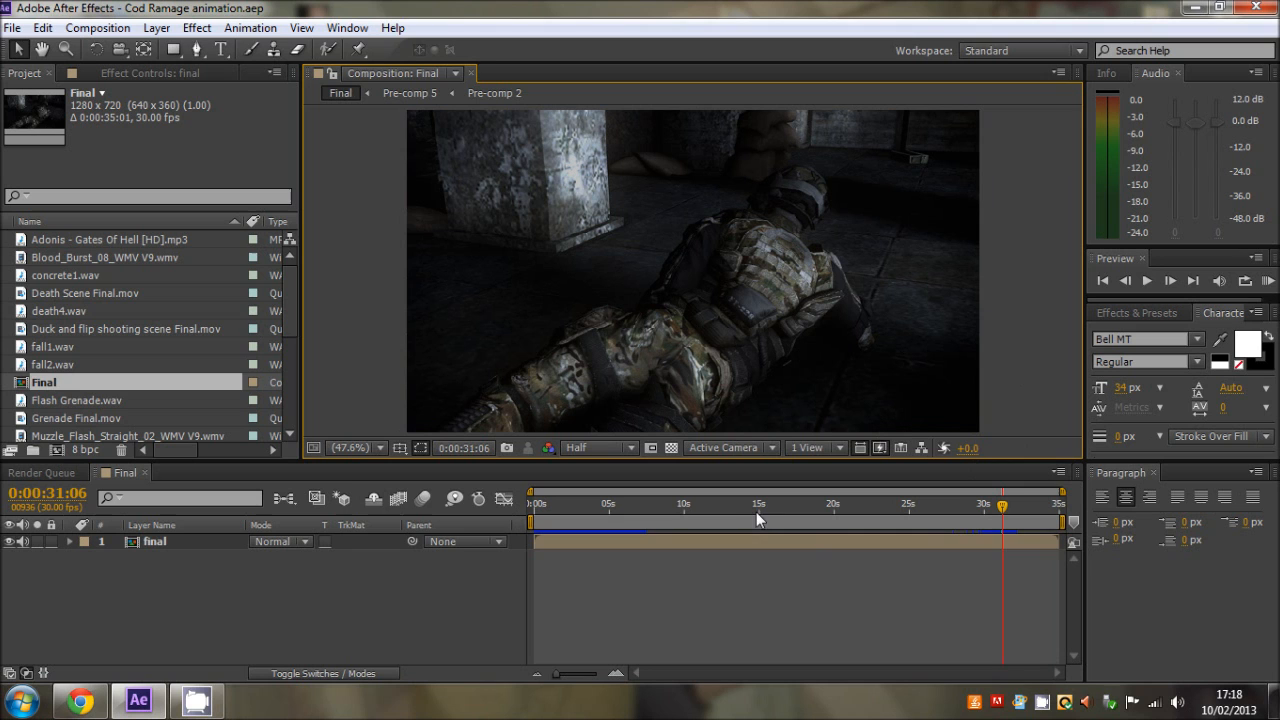
- Scrub the Final comp's timeline to preview two moments of the finished first-person animation
click(696, 504)
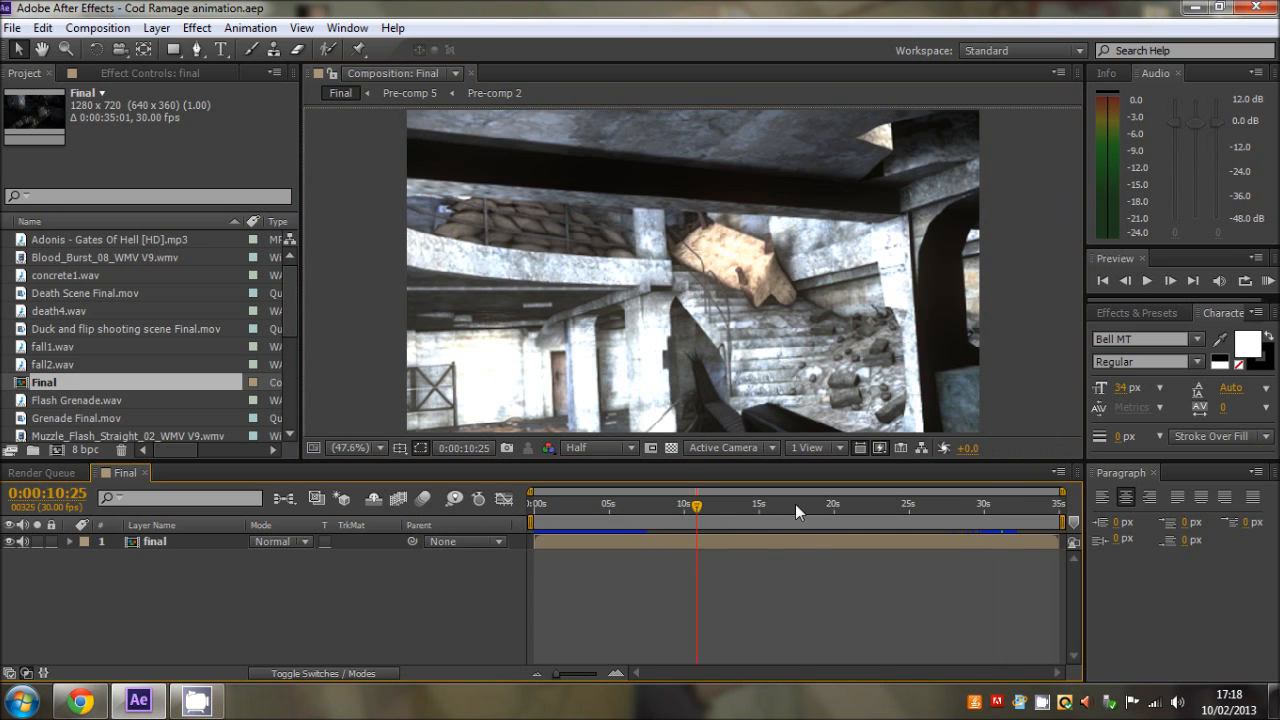
click(620, 506)
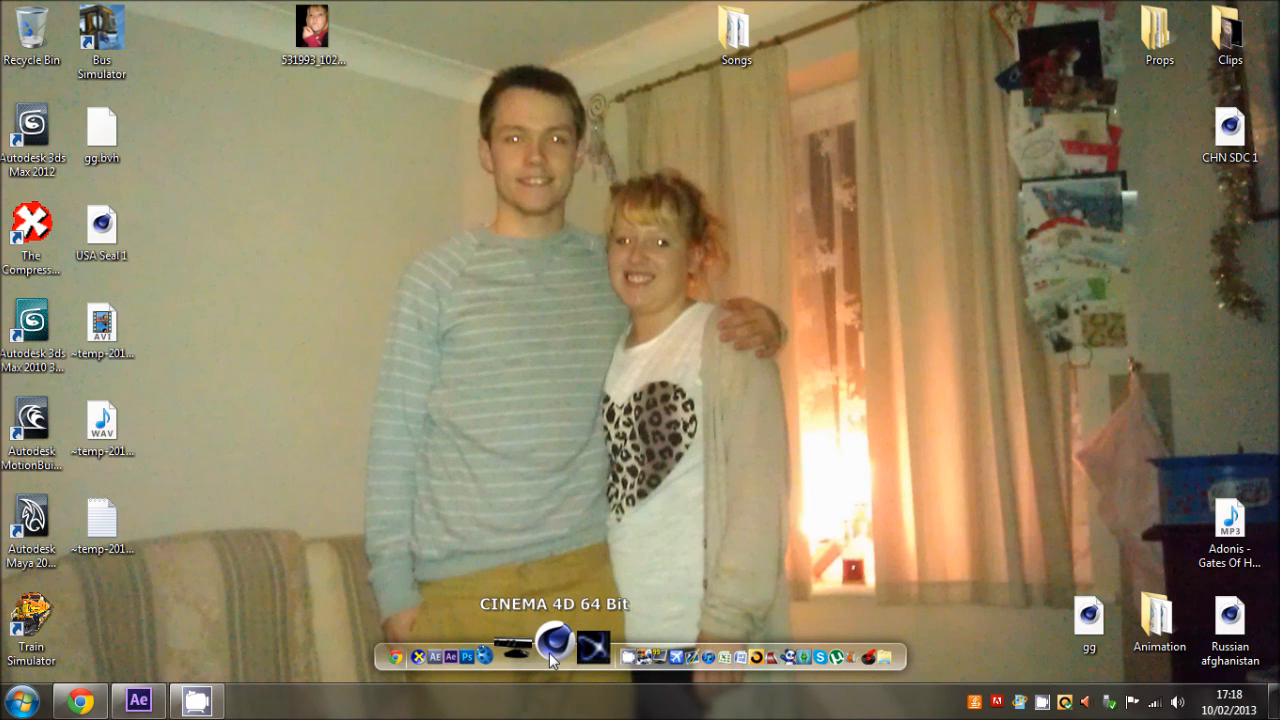
- Start Cinema 4D 64 Bit from the desktop dock into a new untitled scene
click(556, 656)
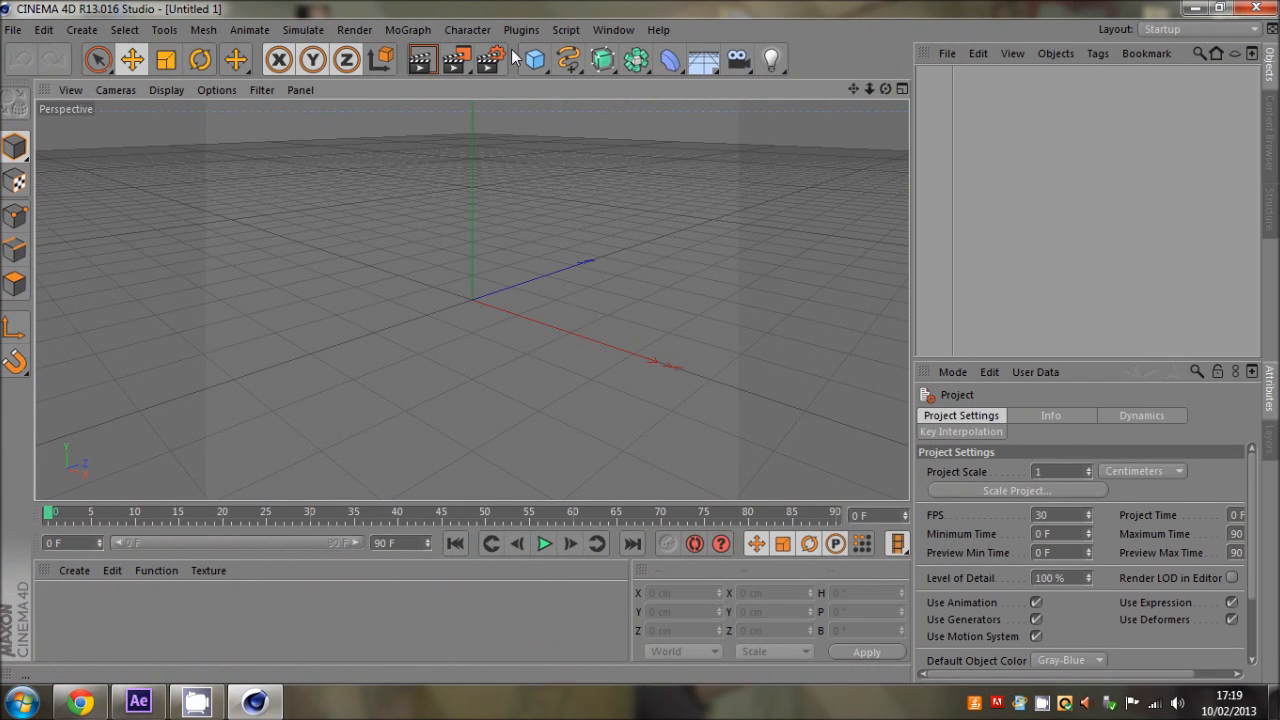
- Add a cube and a camera to the scene and dismiss the Online Updater notice
click(534, 60)
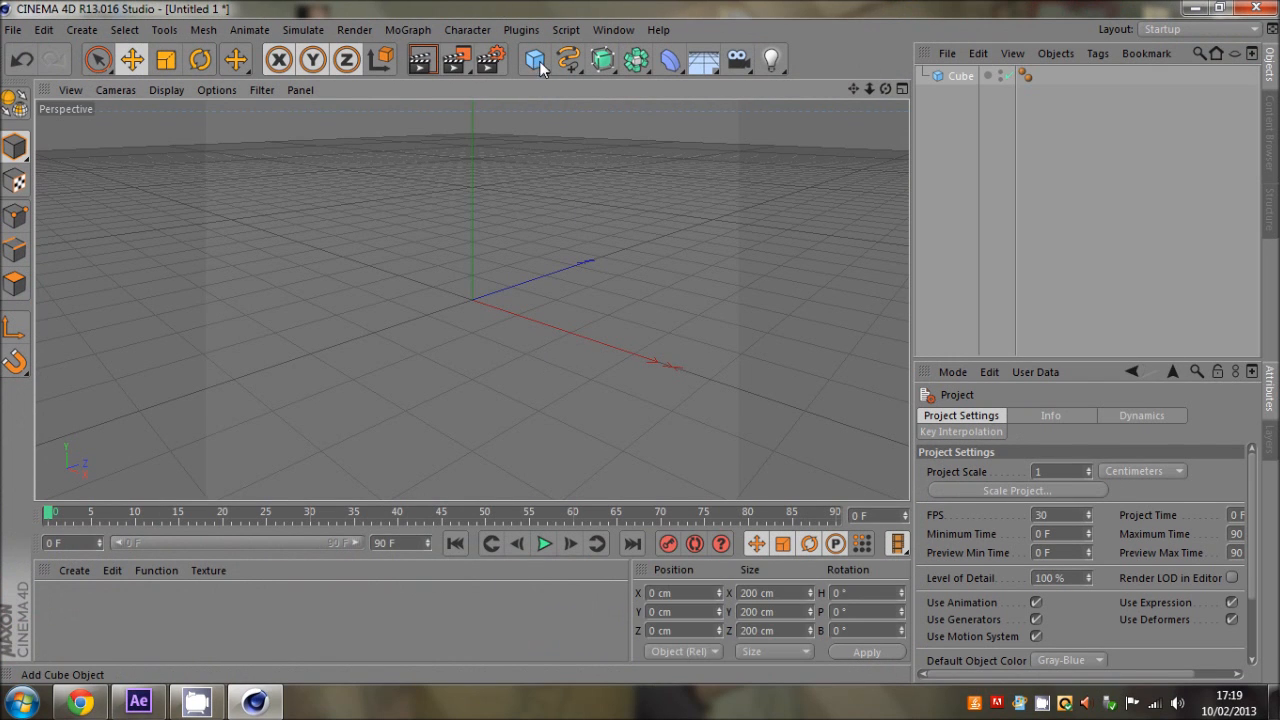
click(536, 58)
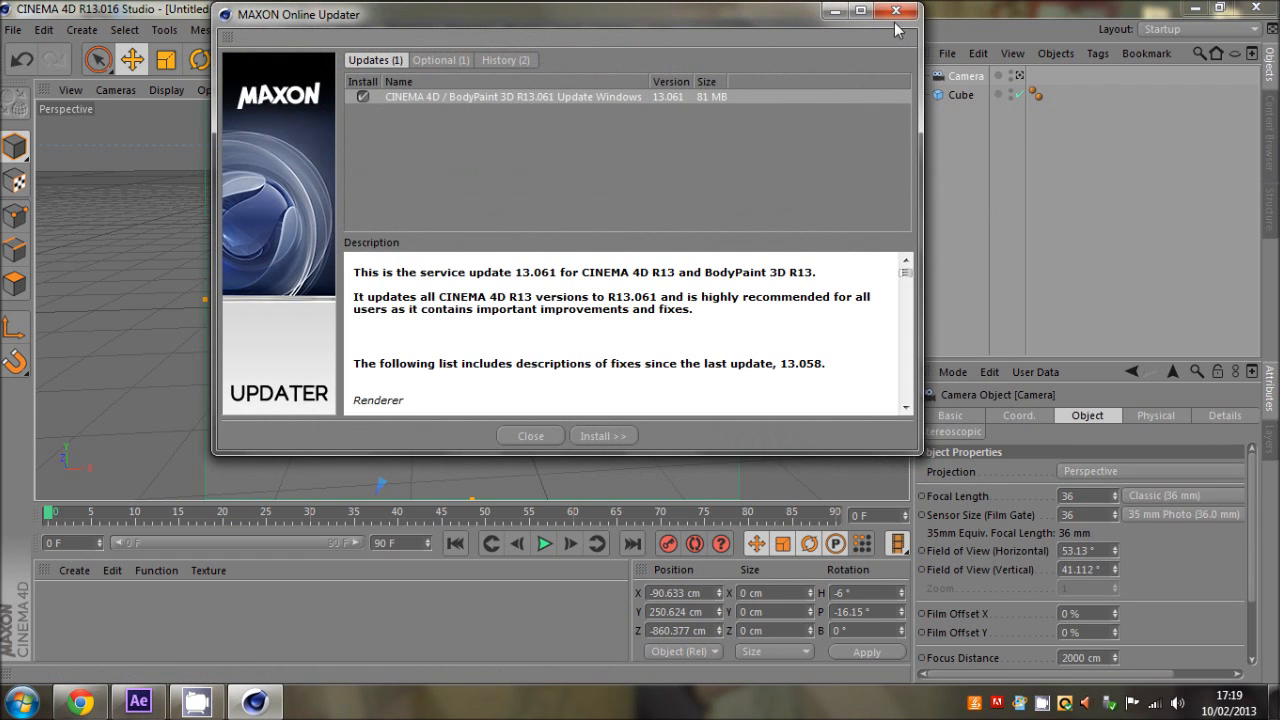
click(896, 12)
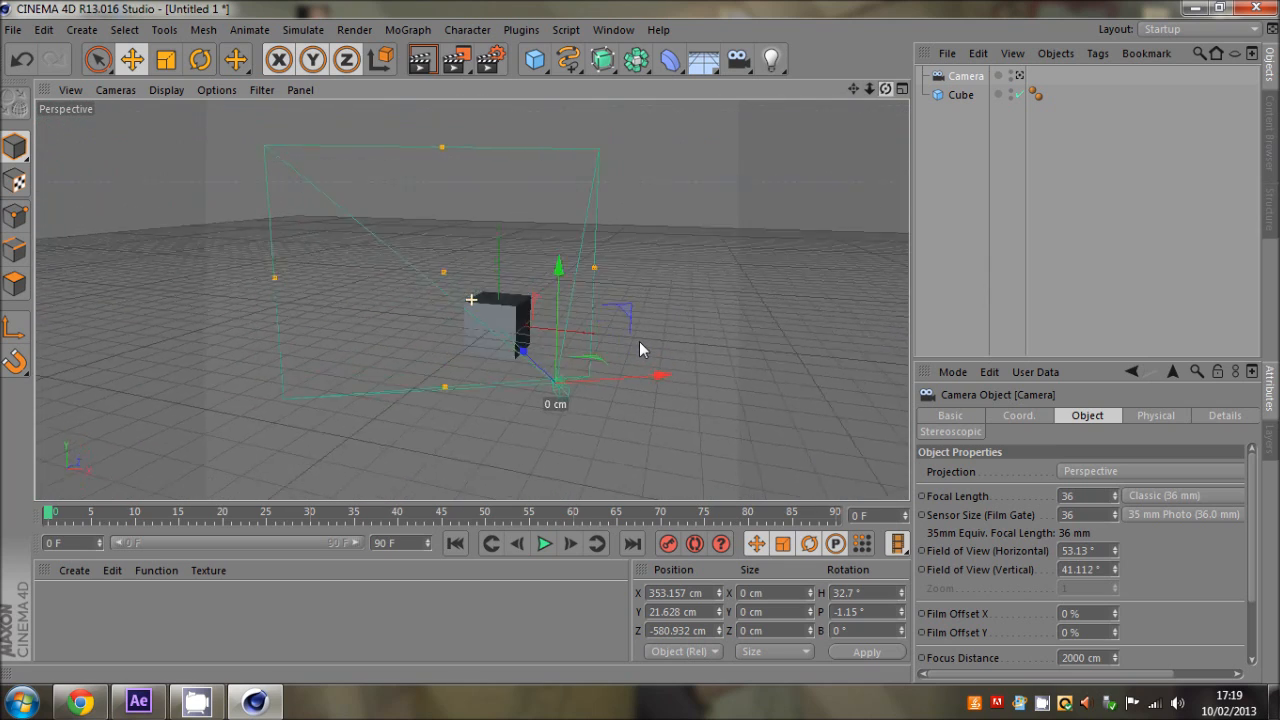
- Rotate the camera toward the cube as the start of its keyframed motion path
click(208, 60)
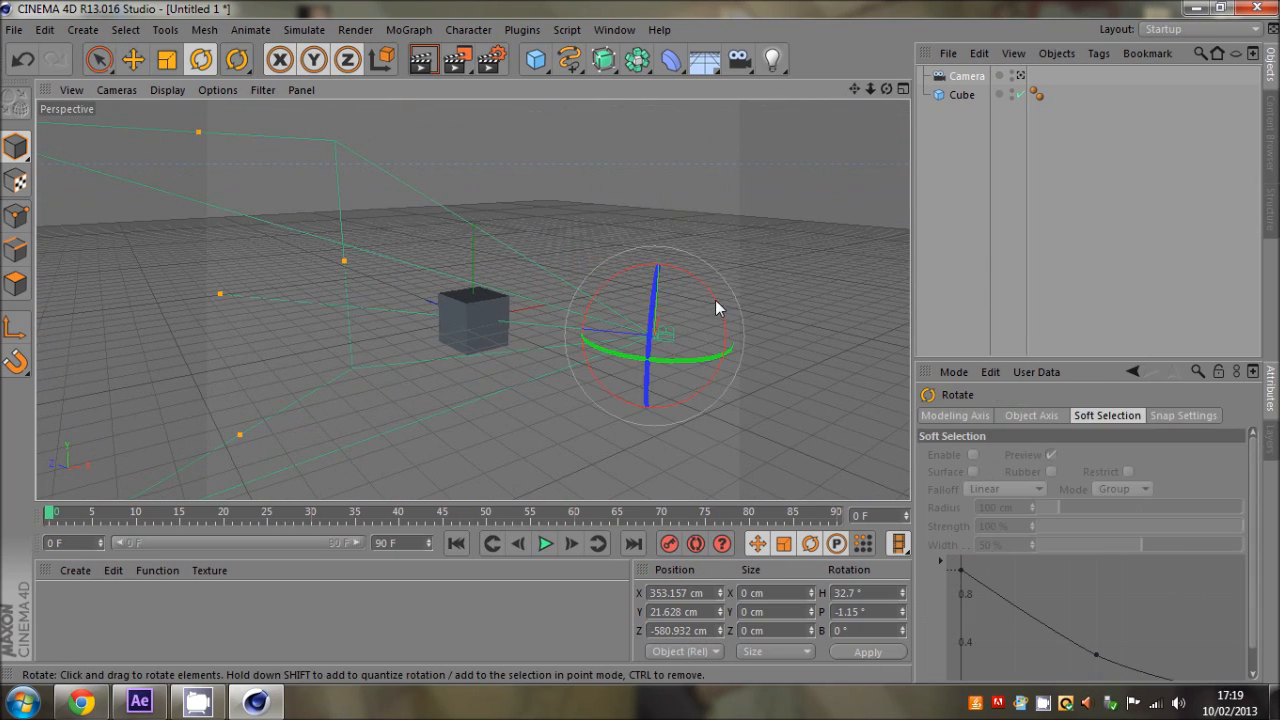
click(132, 58)
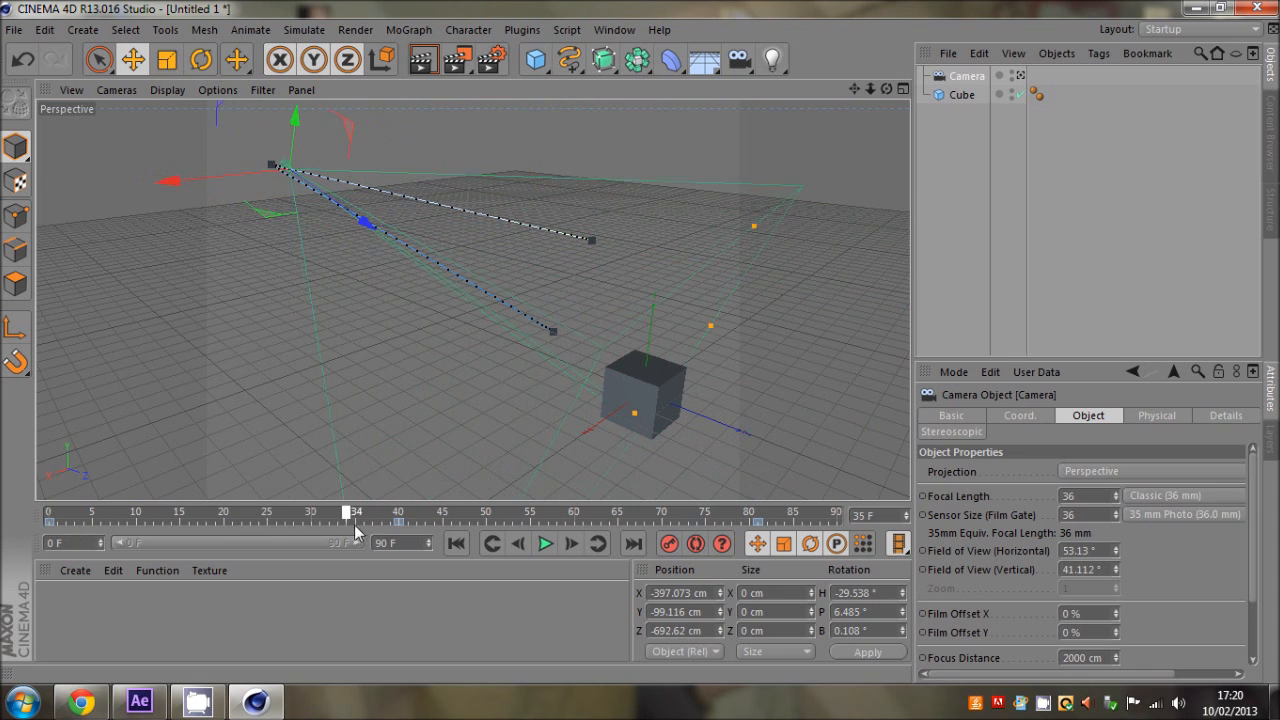
- At frame 71, drag the last key of the camera path lower and nearer the cube
drag(356, 512, 672, 512)
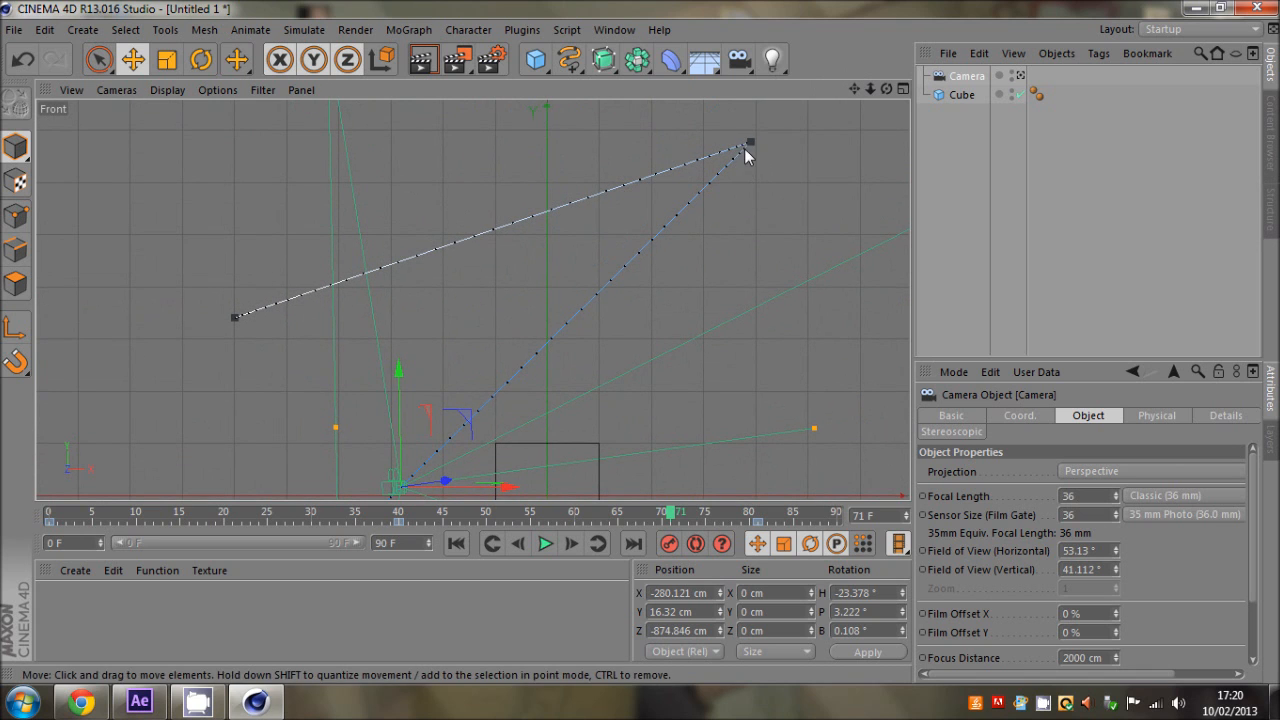
mouse_move(752, 148)
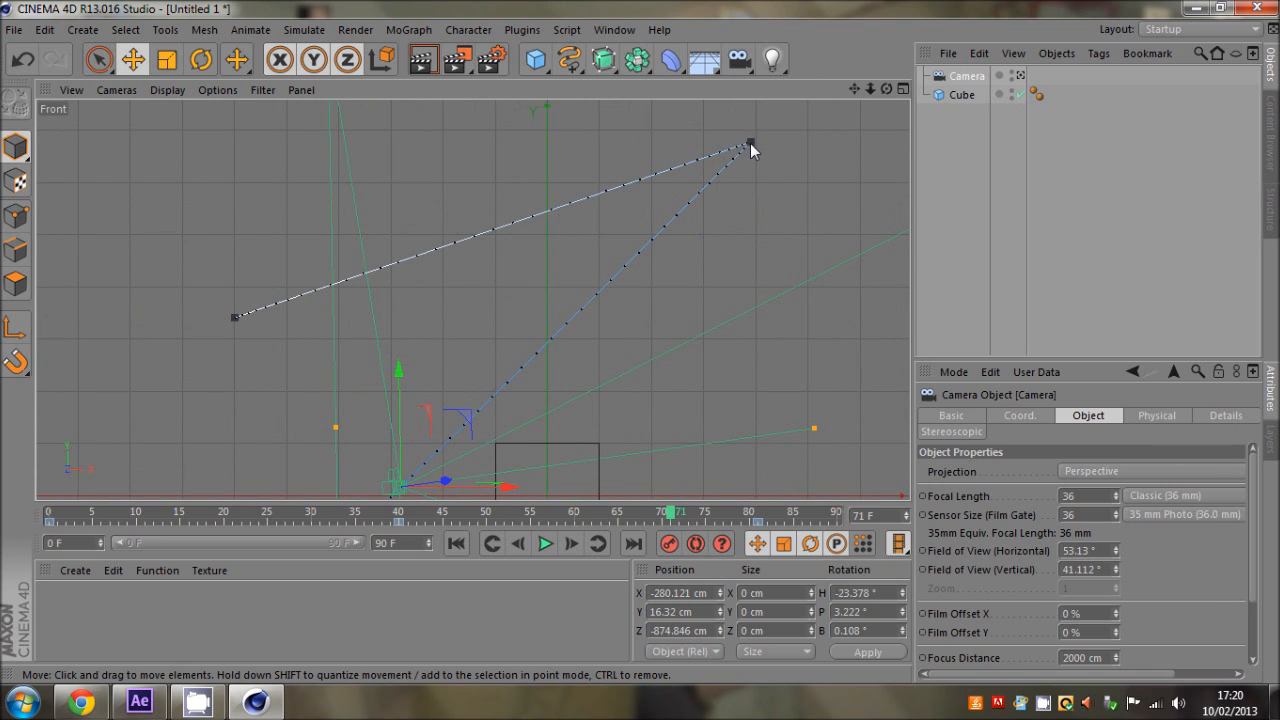
drag(750, 144, 588, 300)
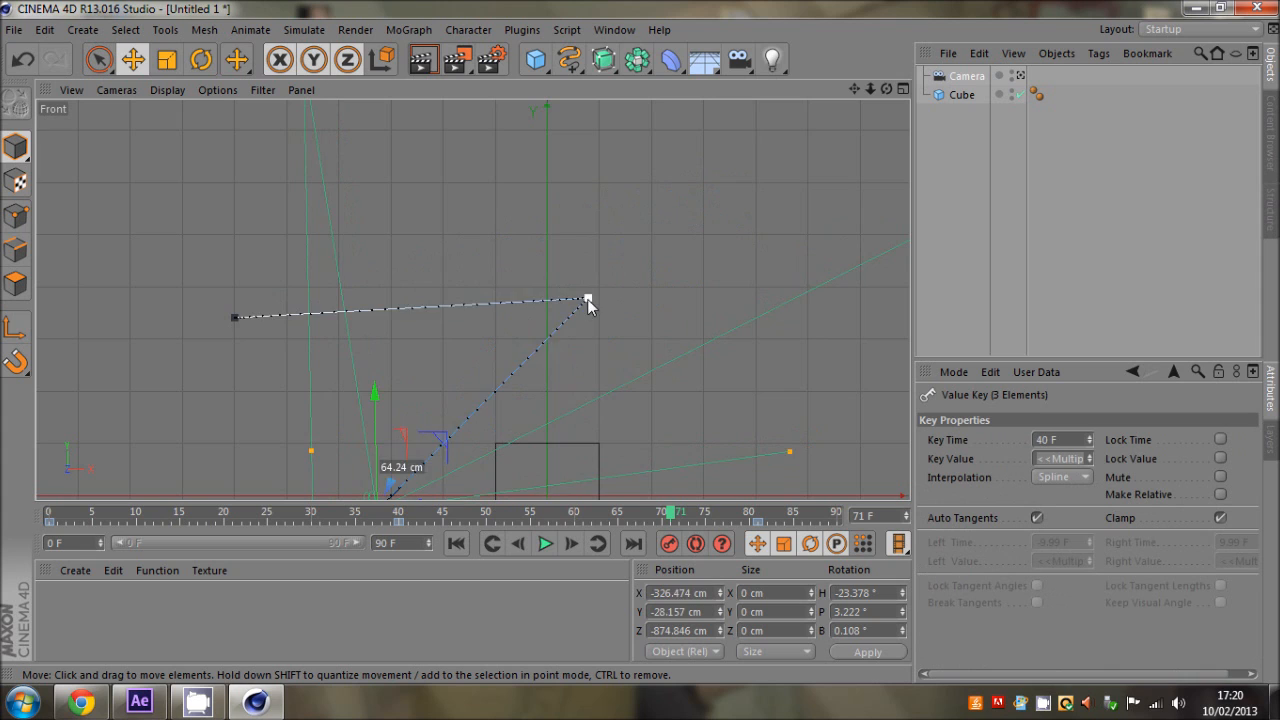
drag(590, 304, 610, 262)
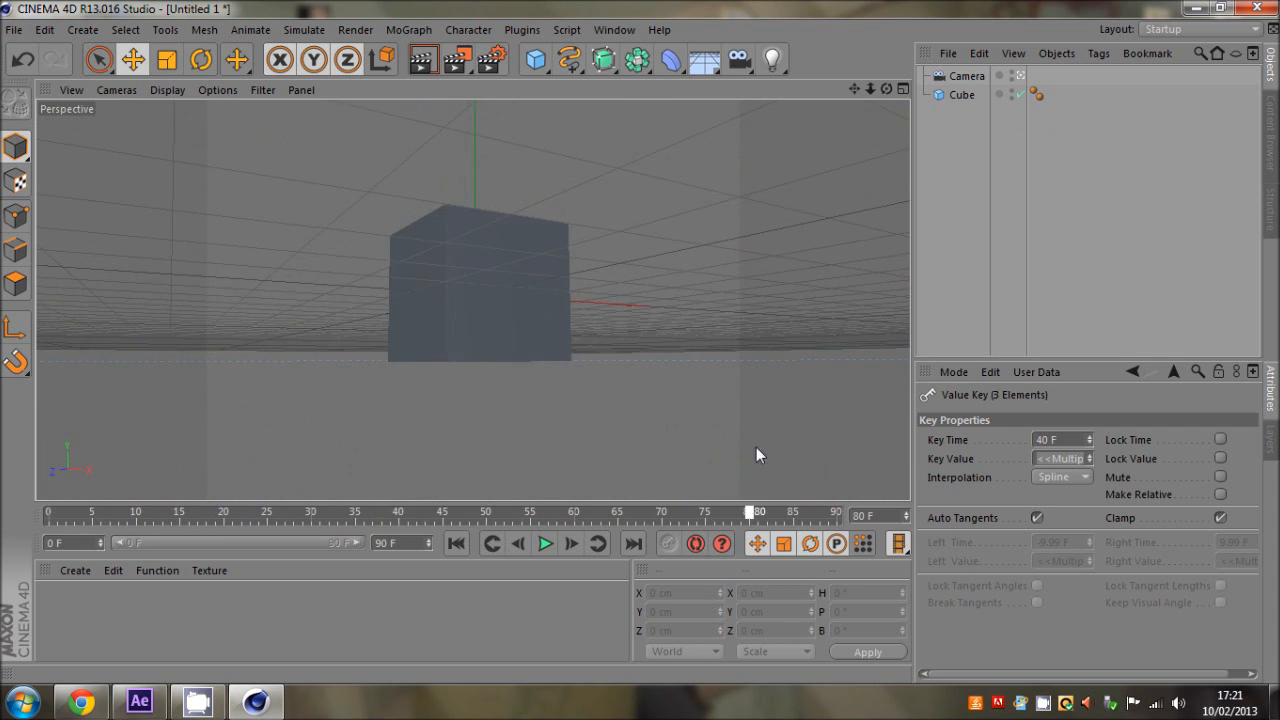
click(546, 544)
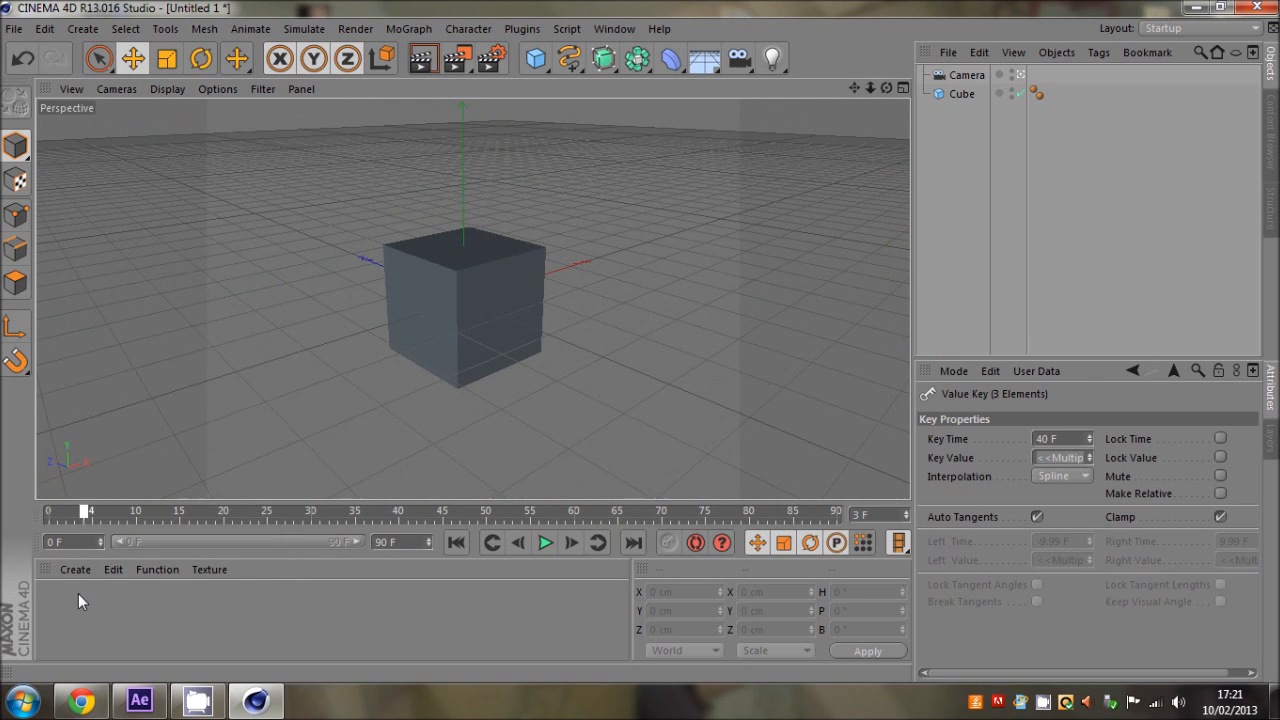
click(964, 74)
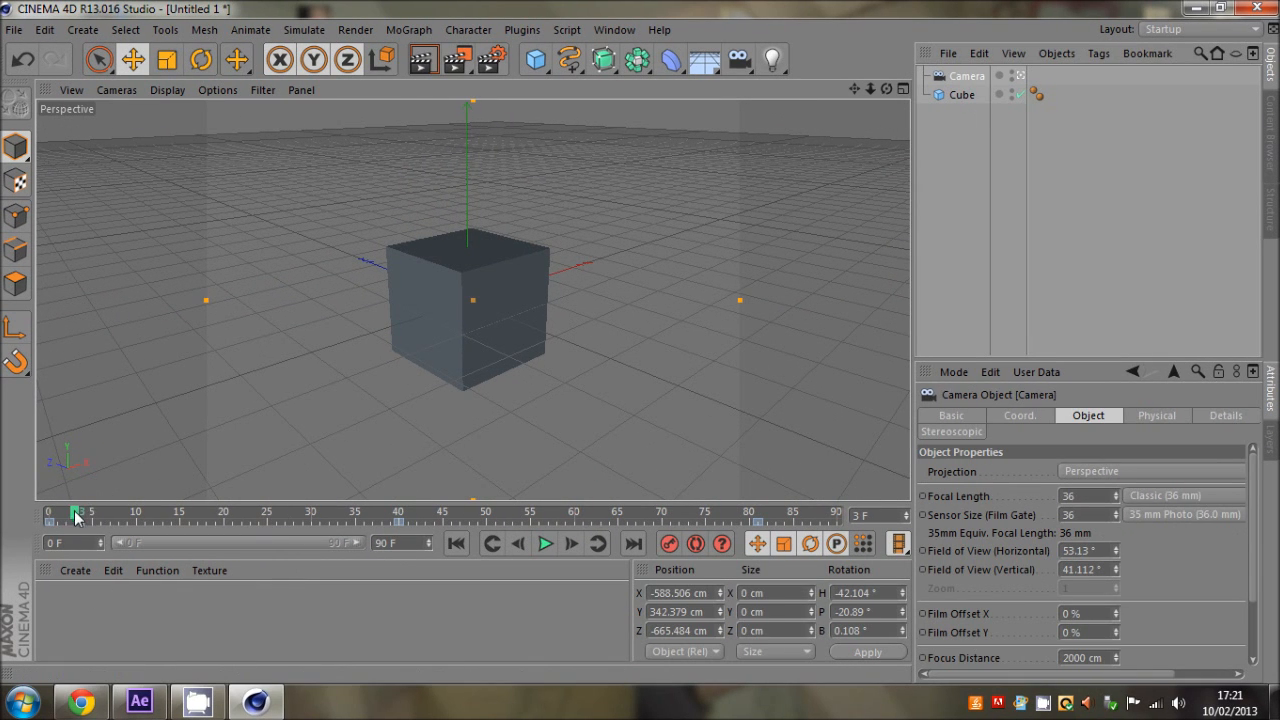
drag(78, 512, 456, 512)
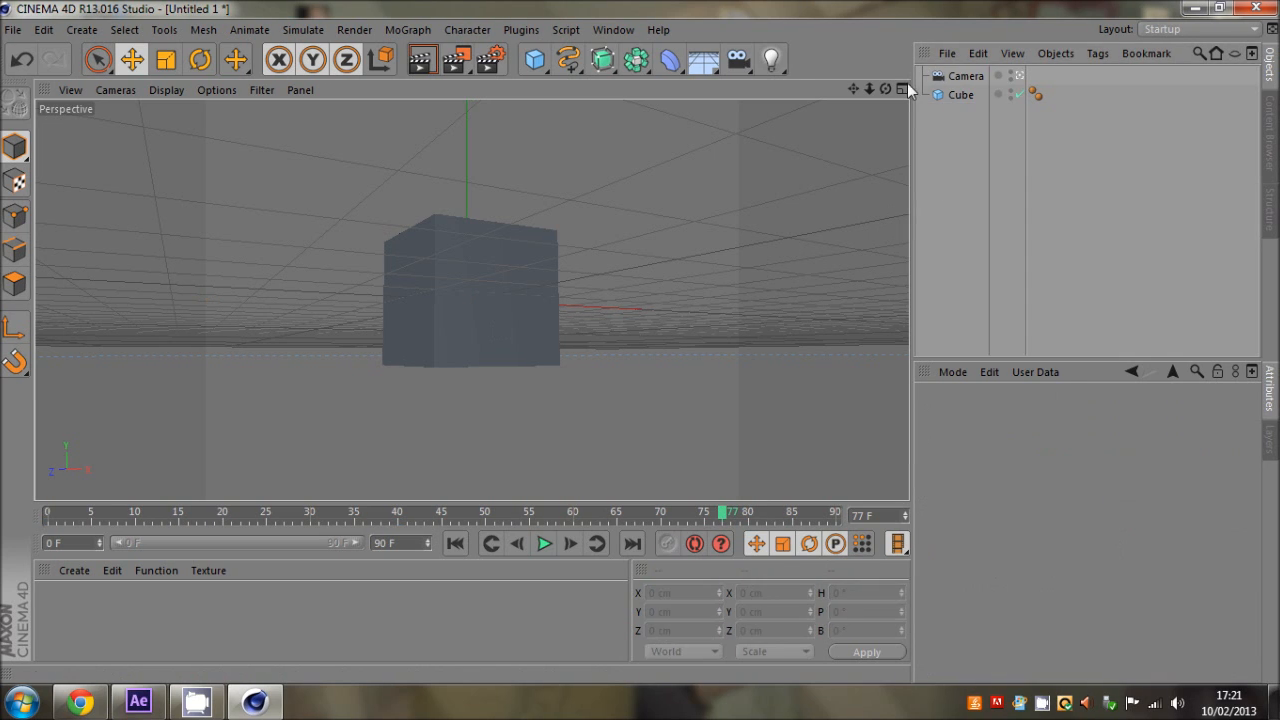
click(968, 76)
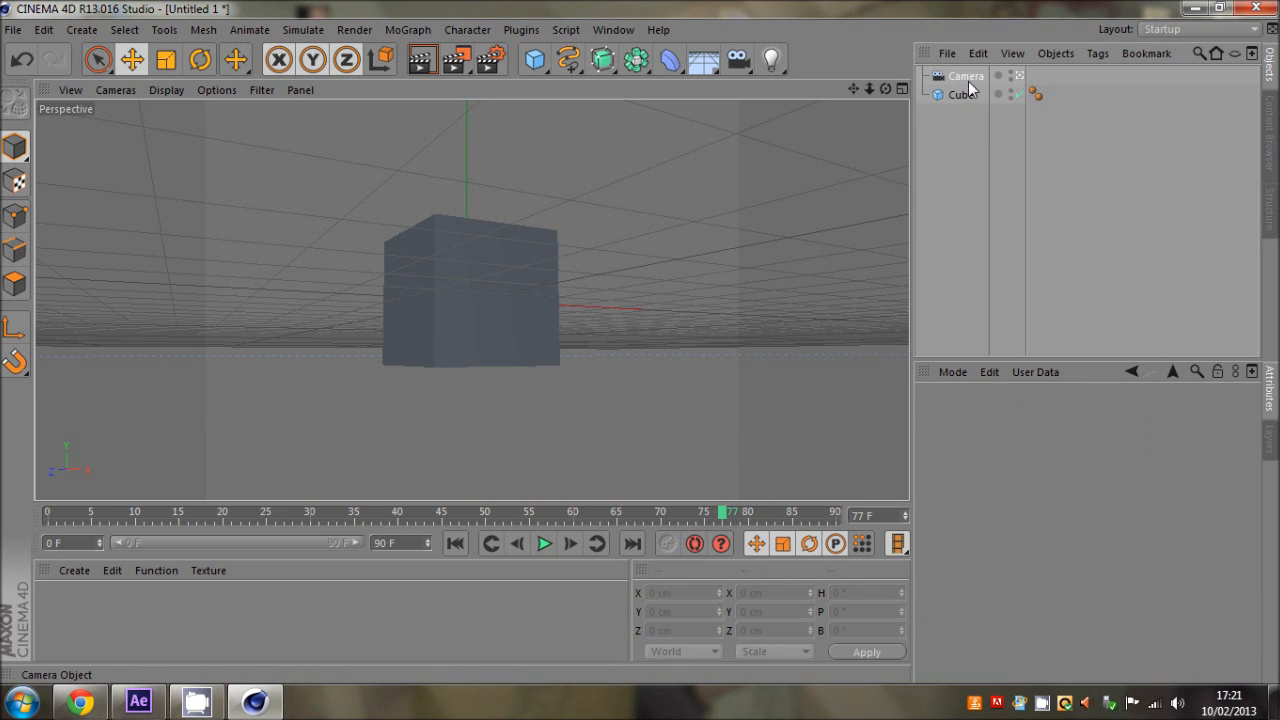
click(968, 76)
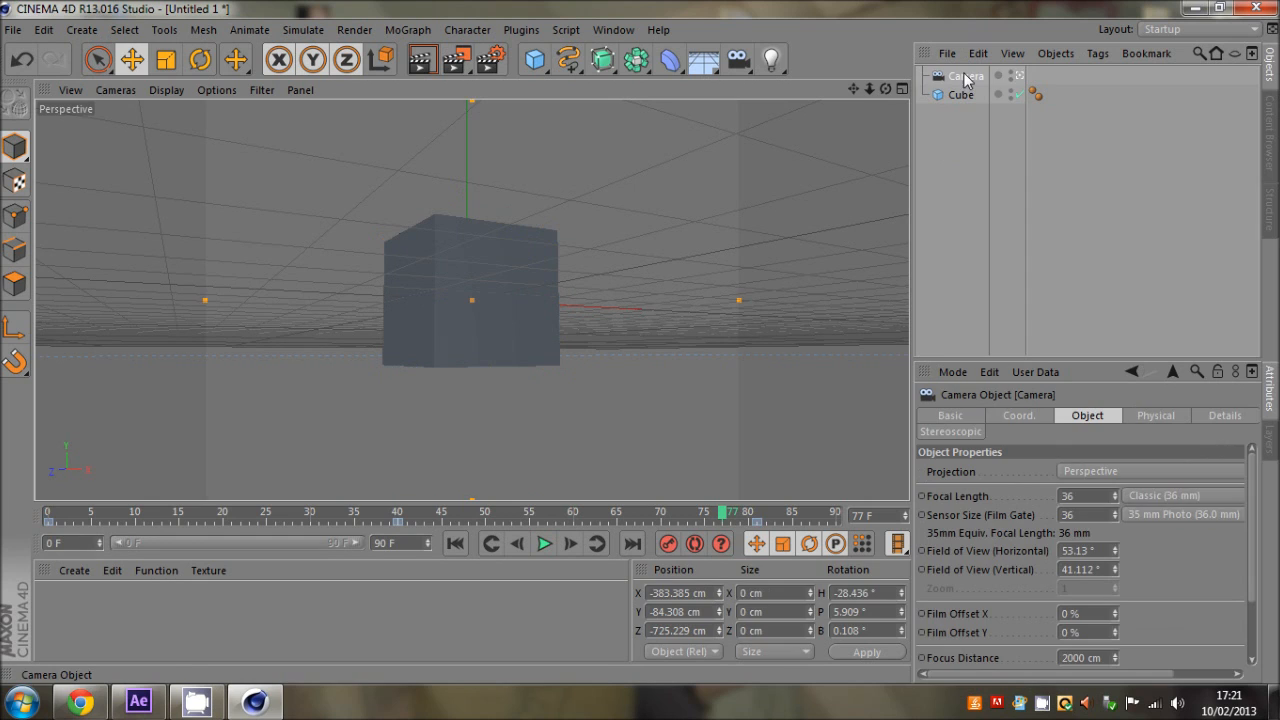
click(16, 30)
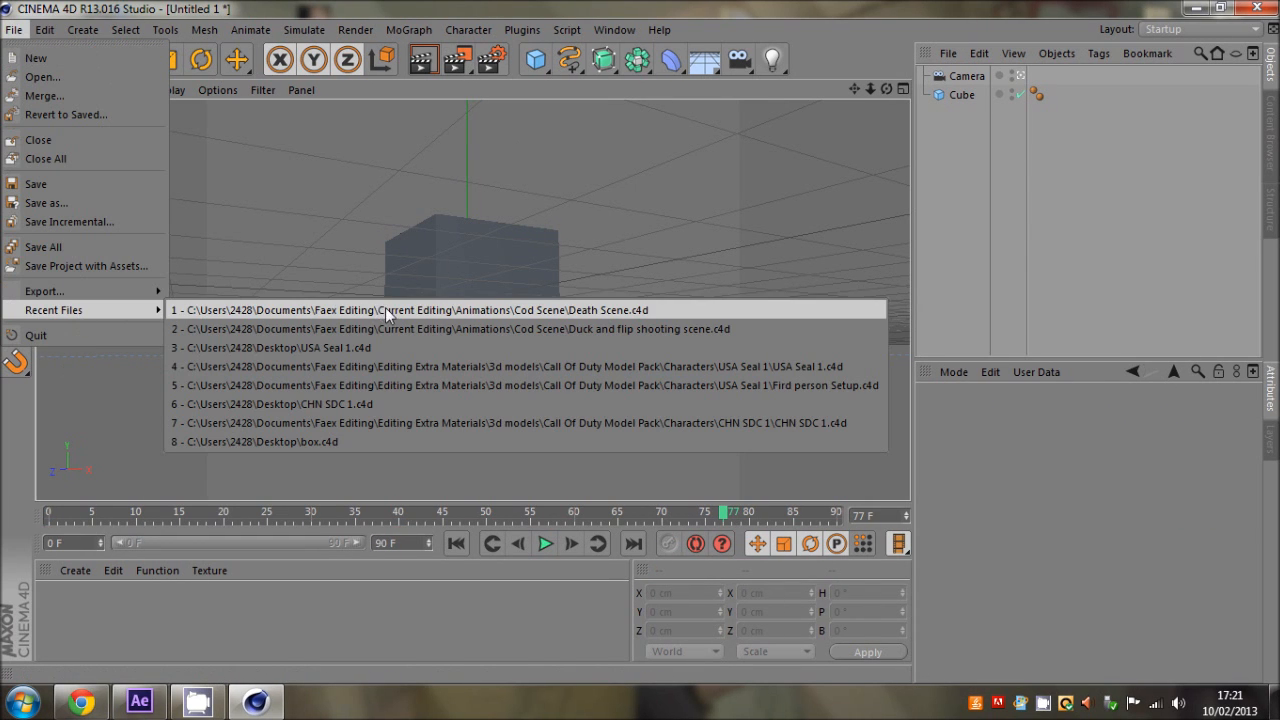
- Open 'Duck and flip shooting scene.c4d' from Recent Files
click(448, 328)
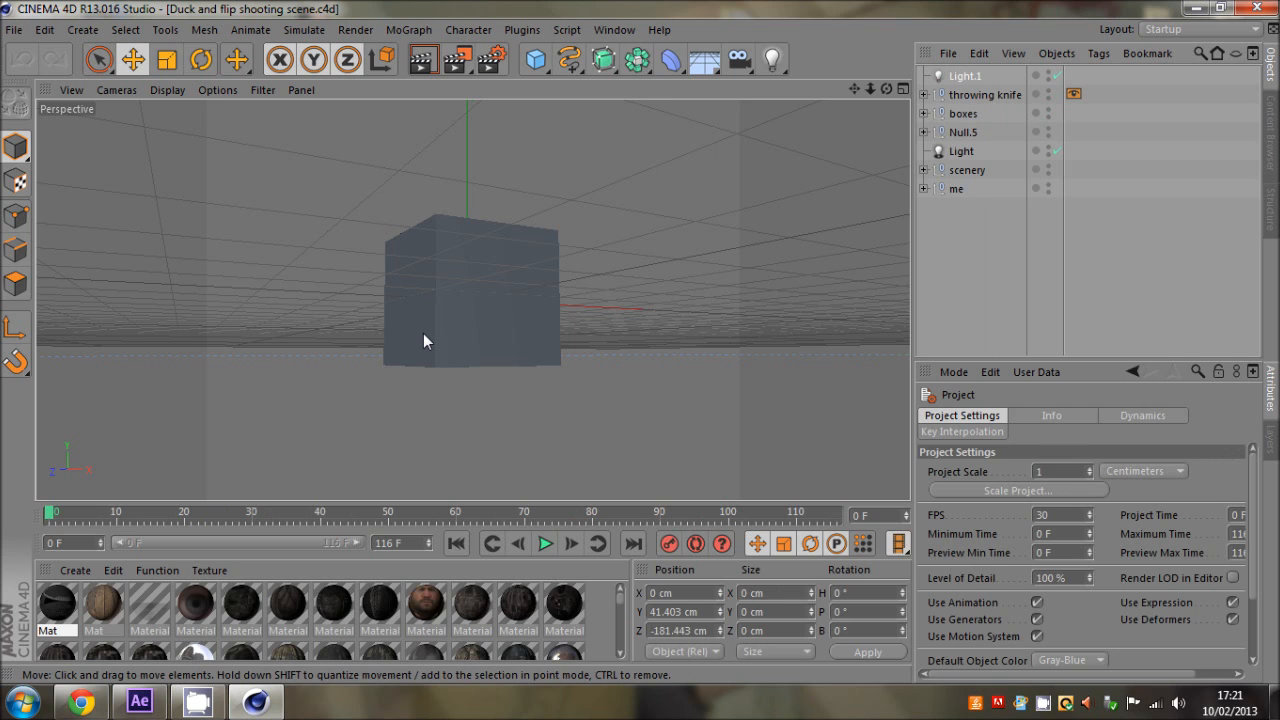
mouse_move(508, 240)
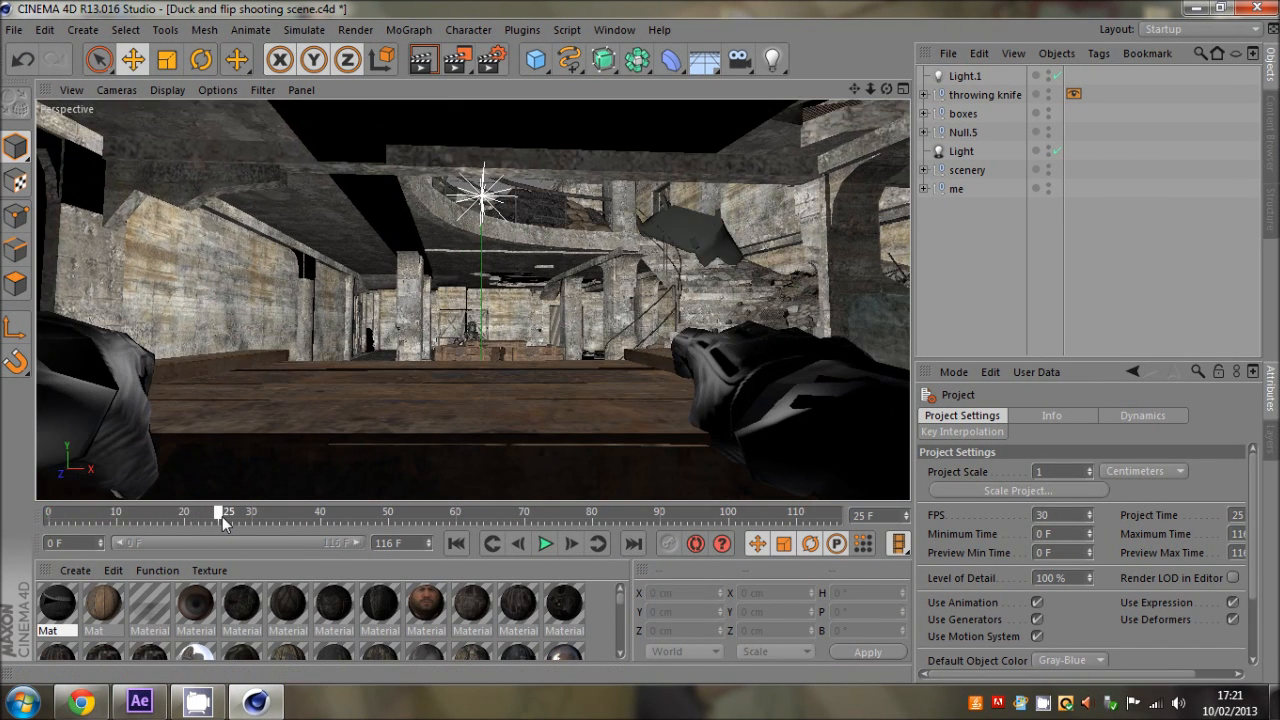
- Step back a few frames through the head camera view and select the 'me' character null
drag(222, 512, 204, 512)
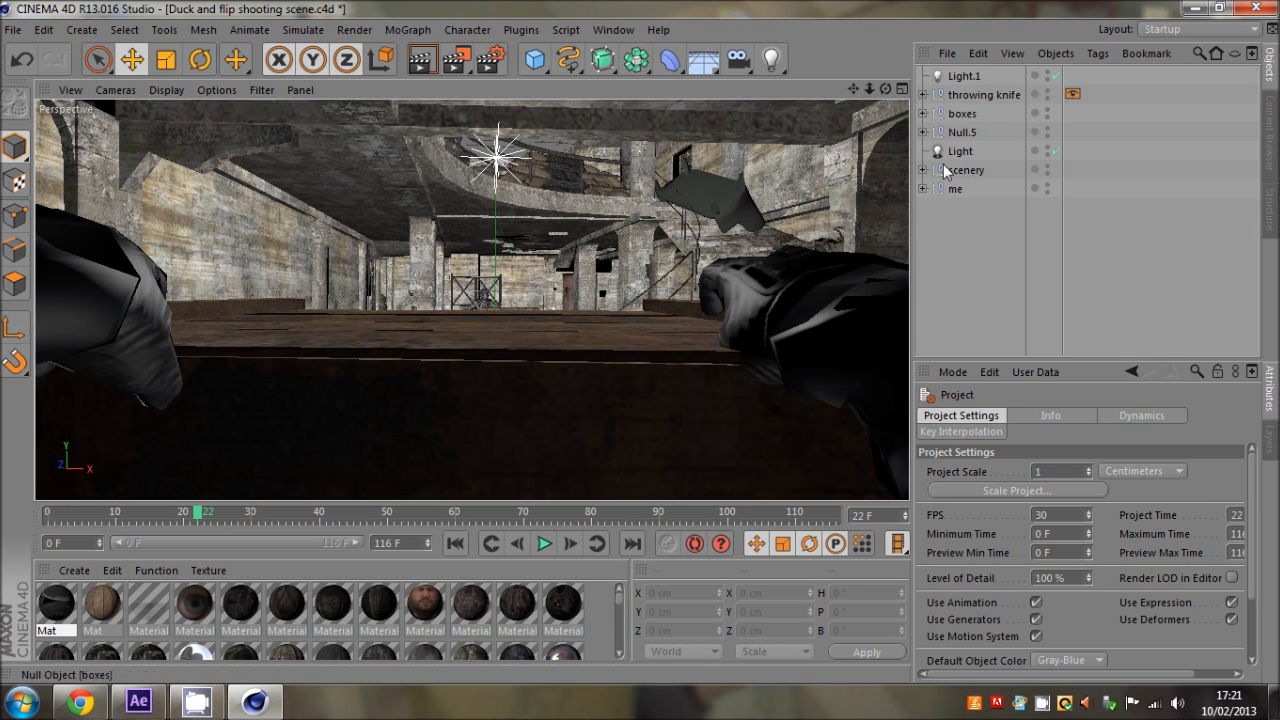
click(956, 188)
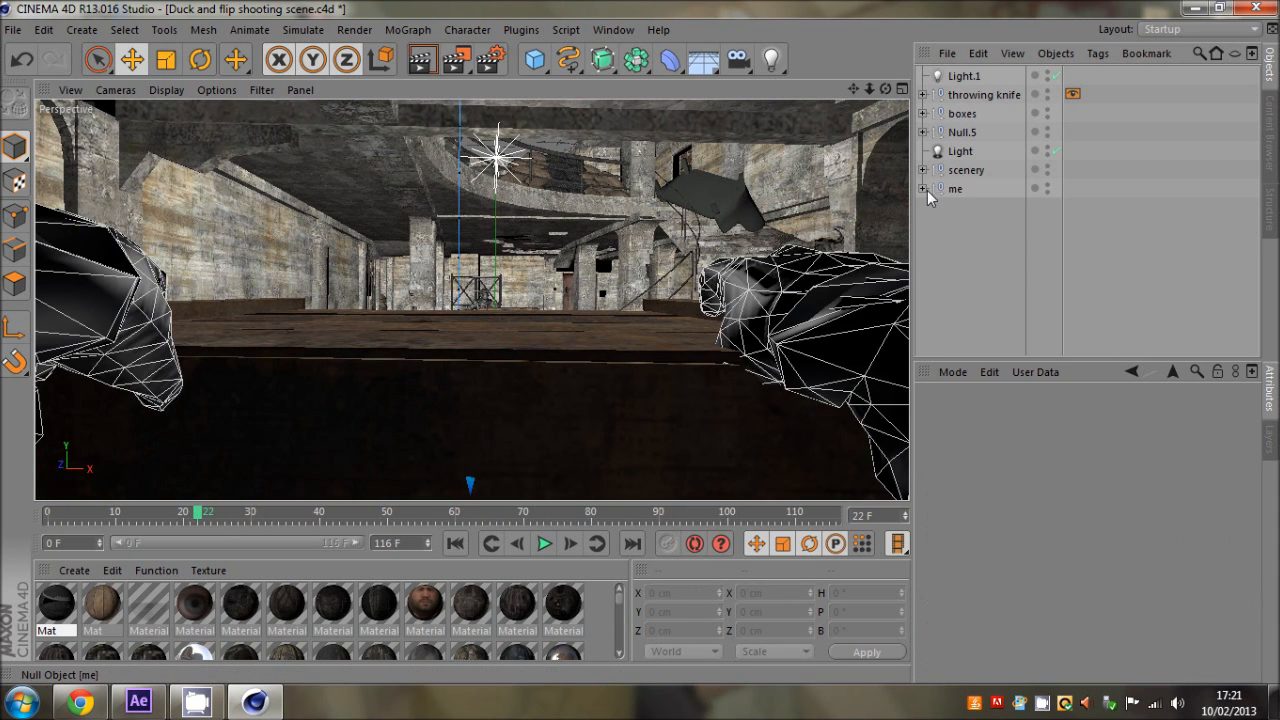
- Reveal the roughly 22 mm head camera inside UpperNeckJoint and switch to the Move tool
click(924, 188)
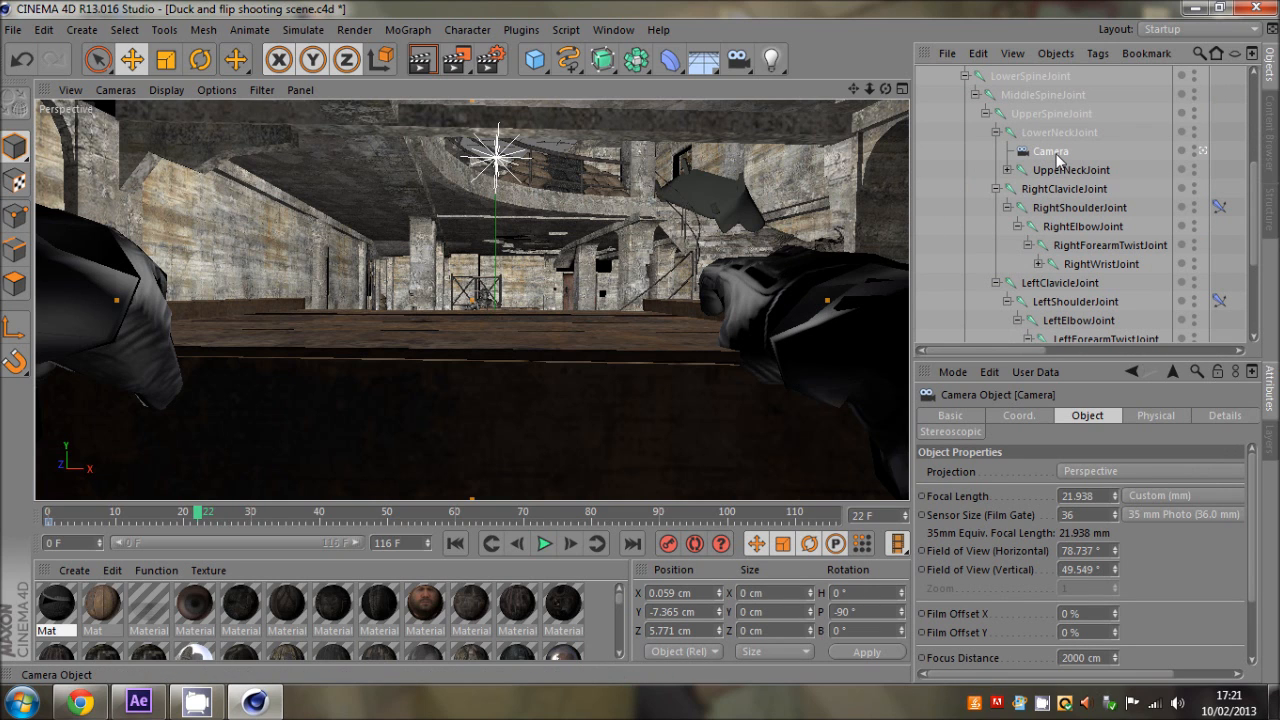
click(138, 60)
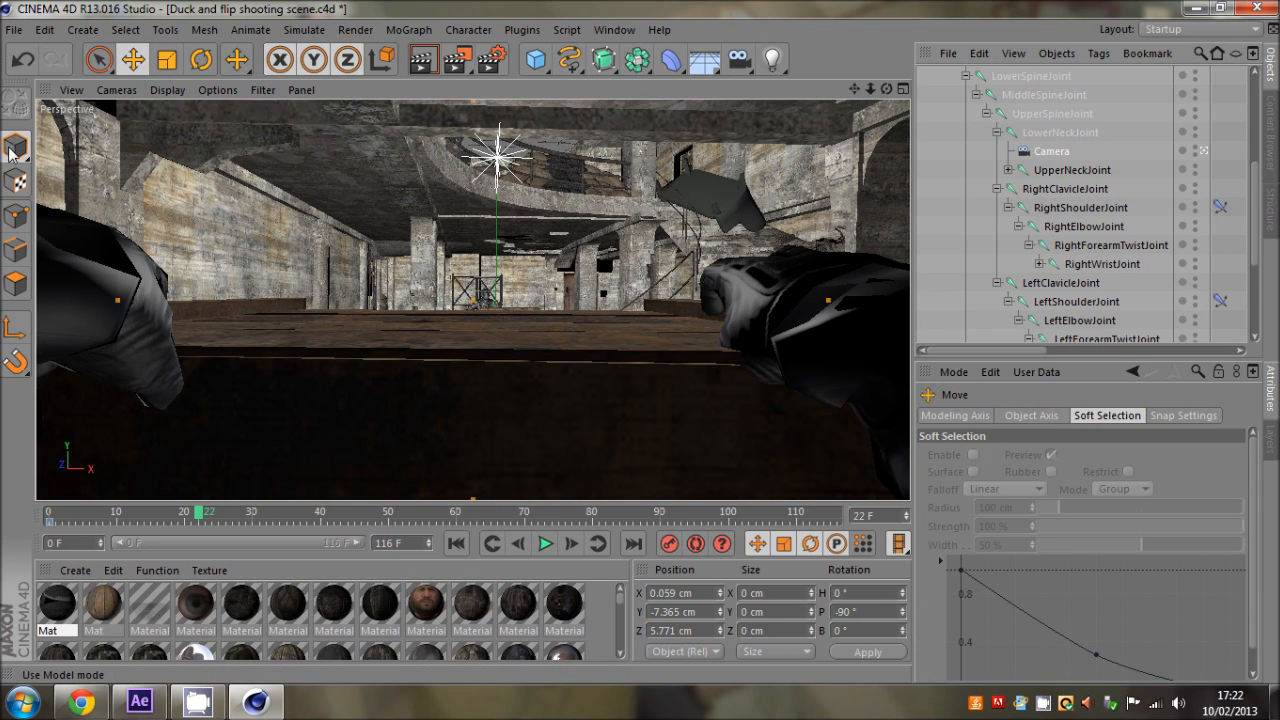
mouse_move(832, 304)
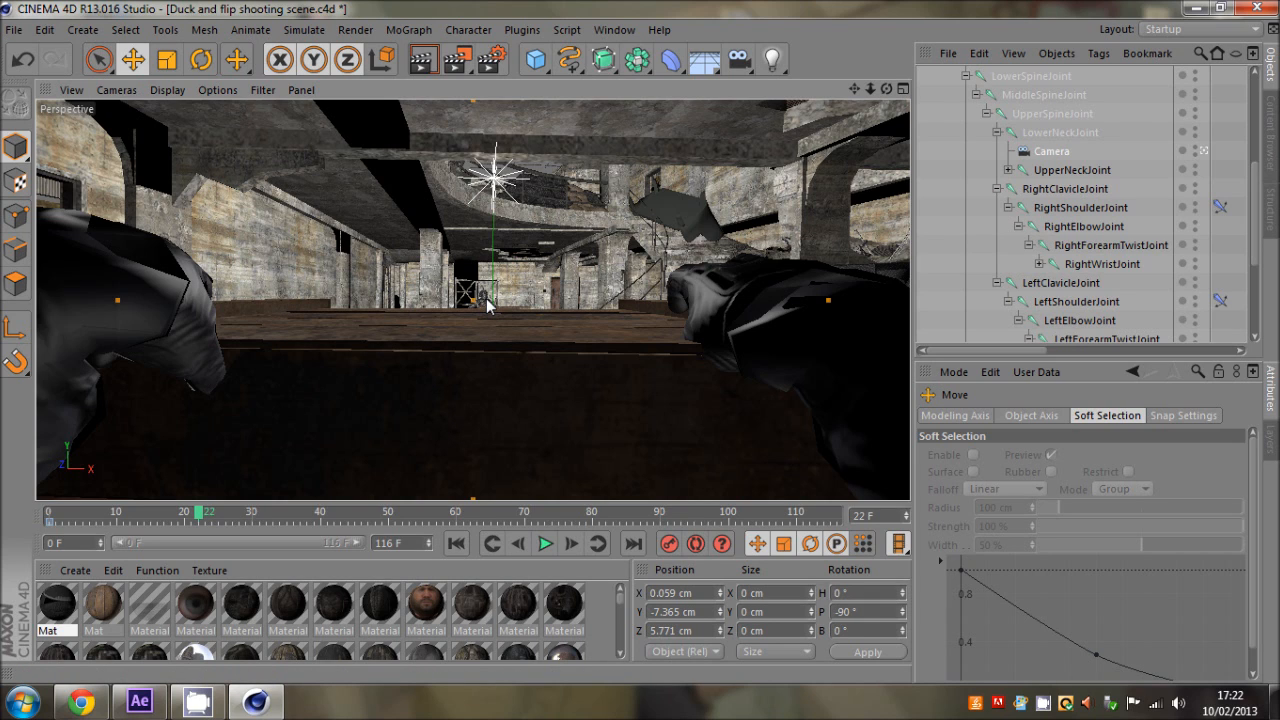
mouse_move(832, 308)
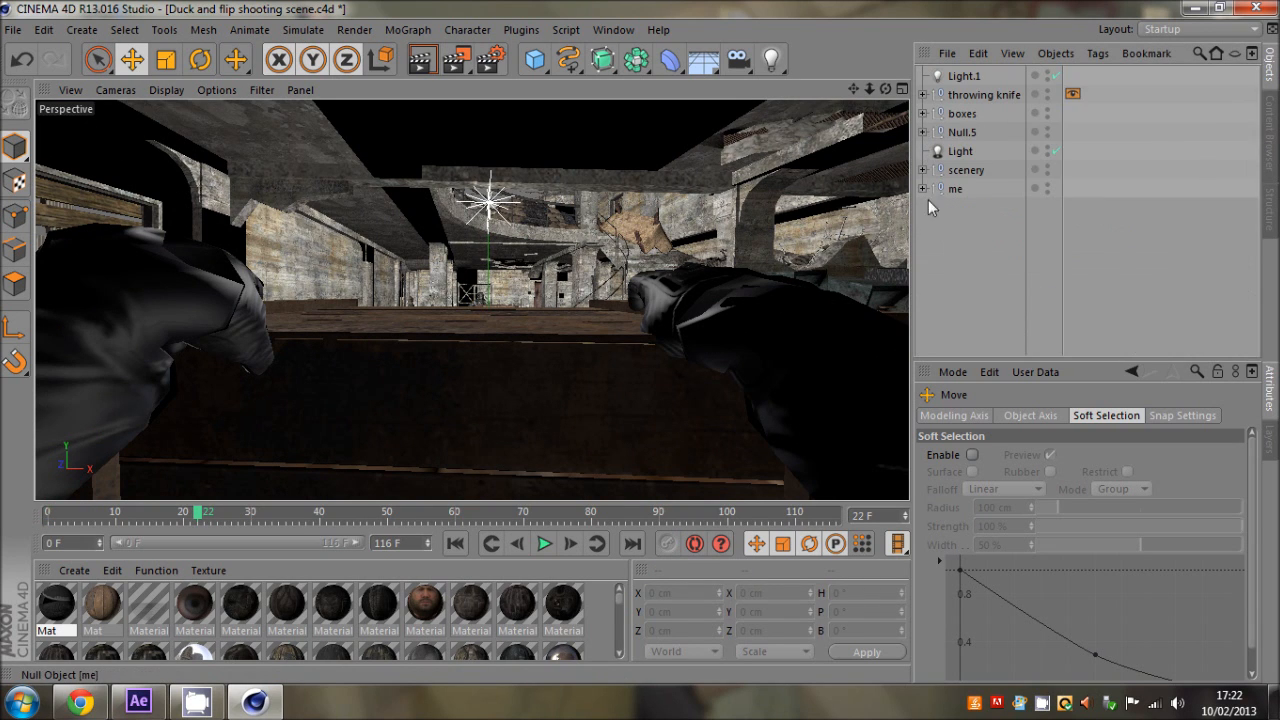
- Deselect all, return to frame 0 and view through the head camera at the hands on the crate
click(956, 188)
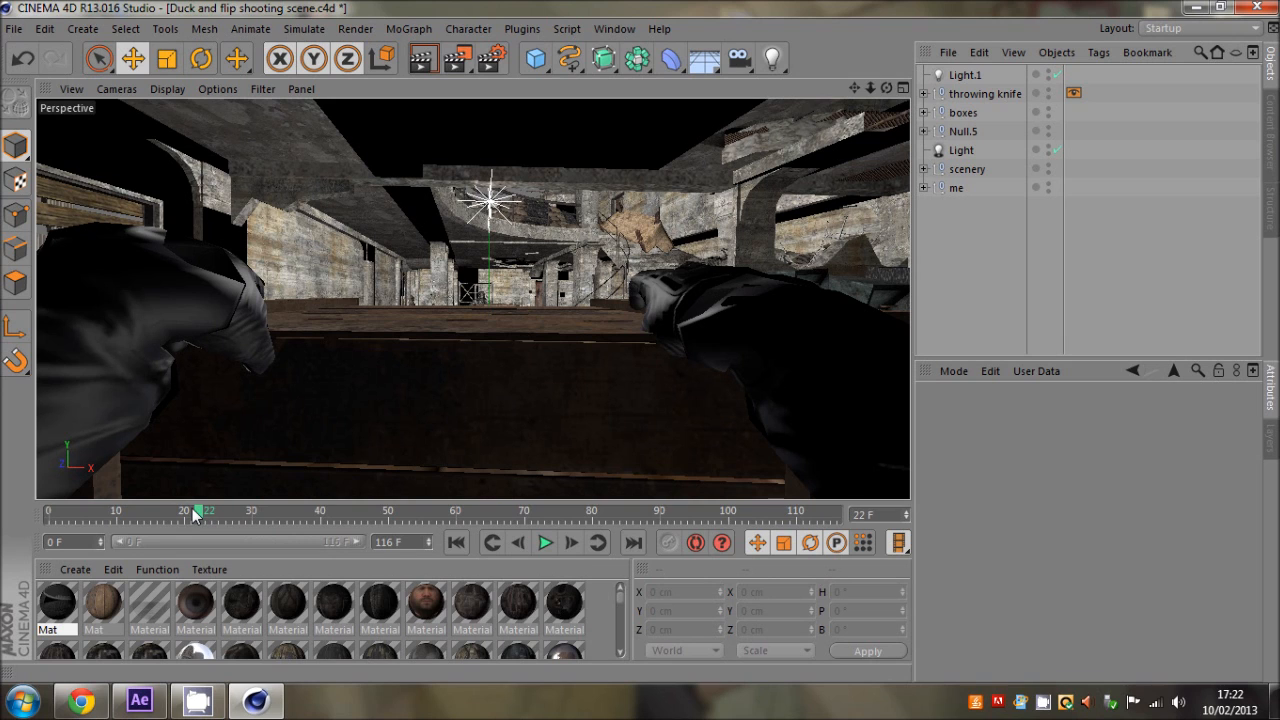
click(456, 544)
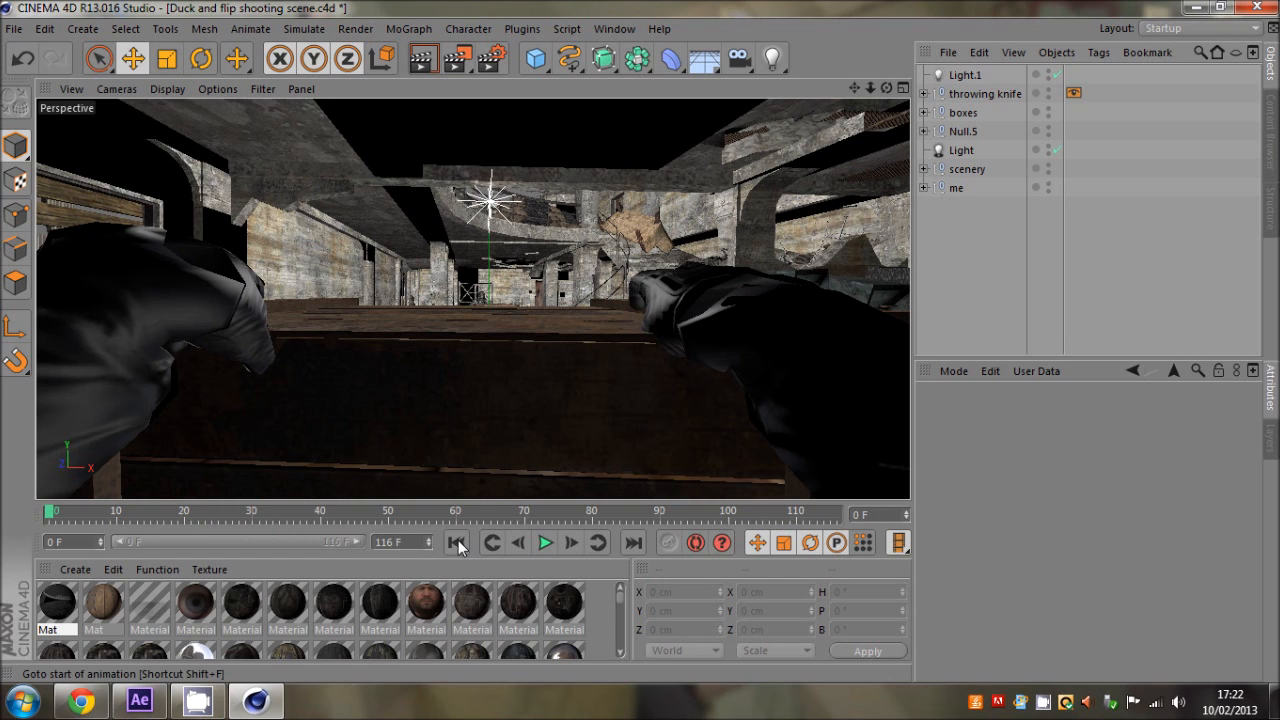
click(550, 544)
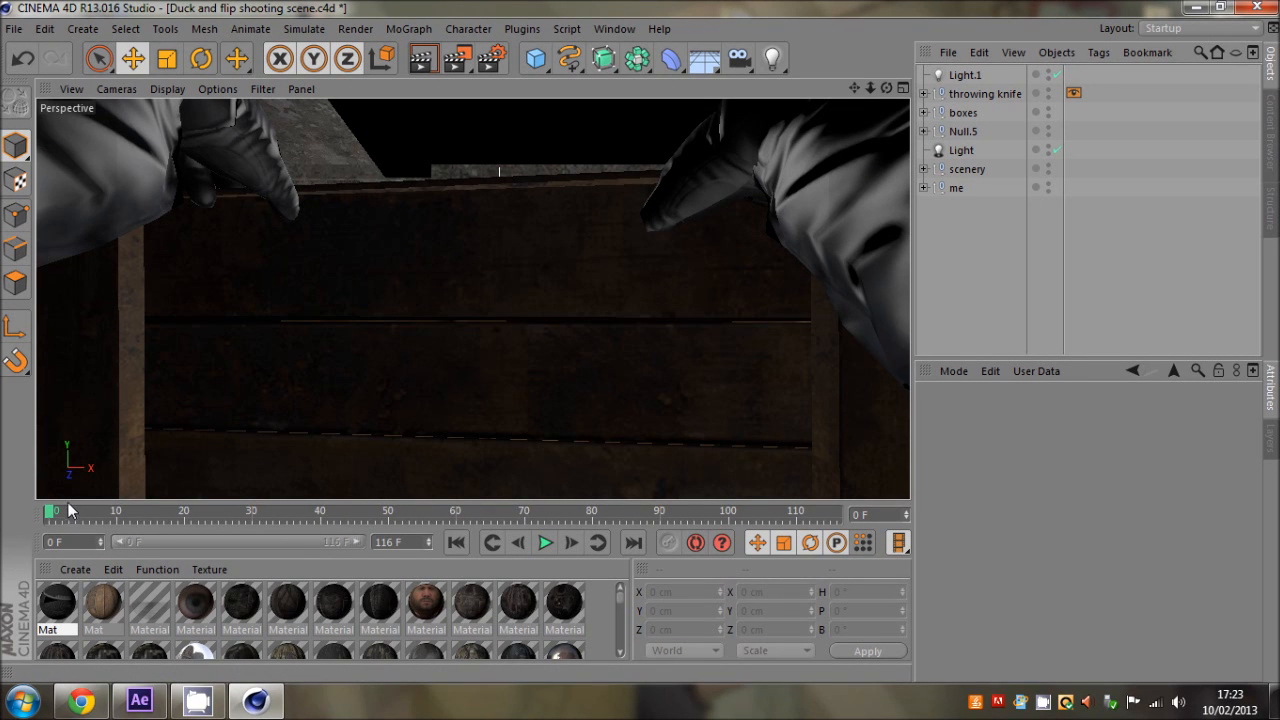
click(956, 188)
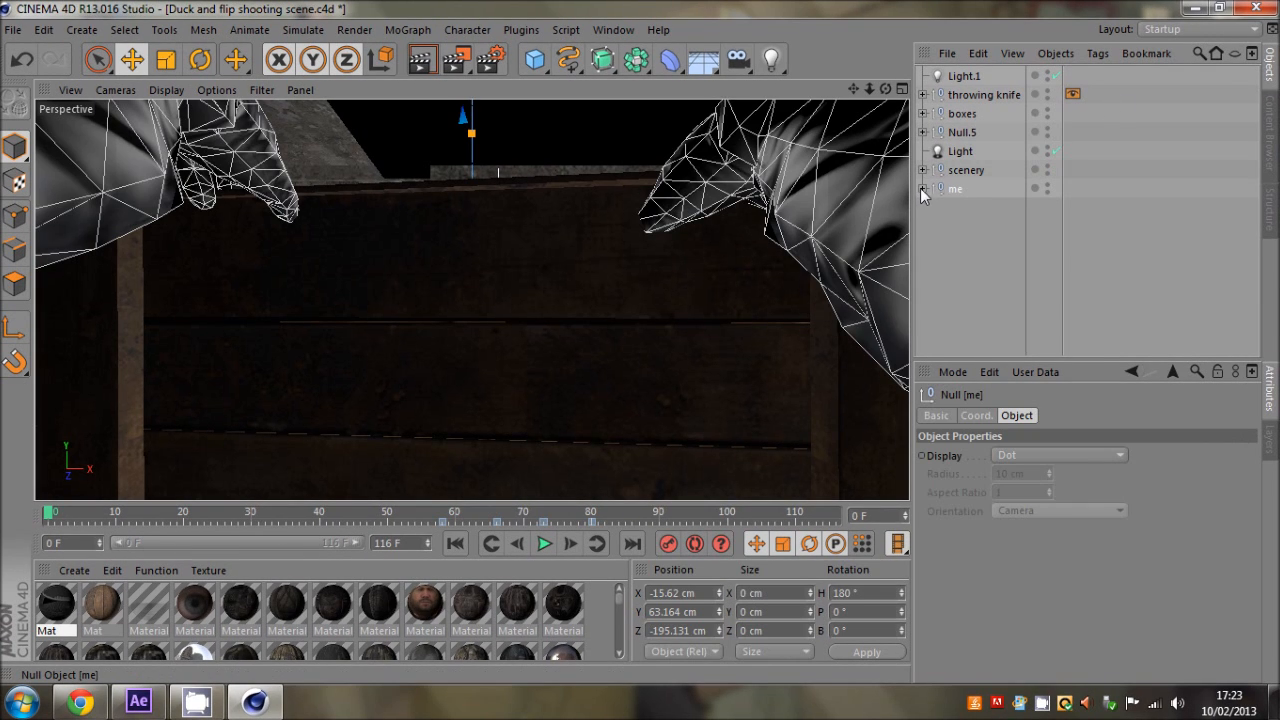
click(924, 188)
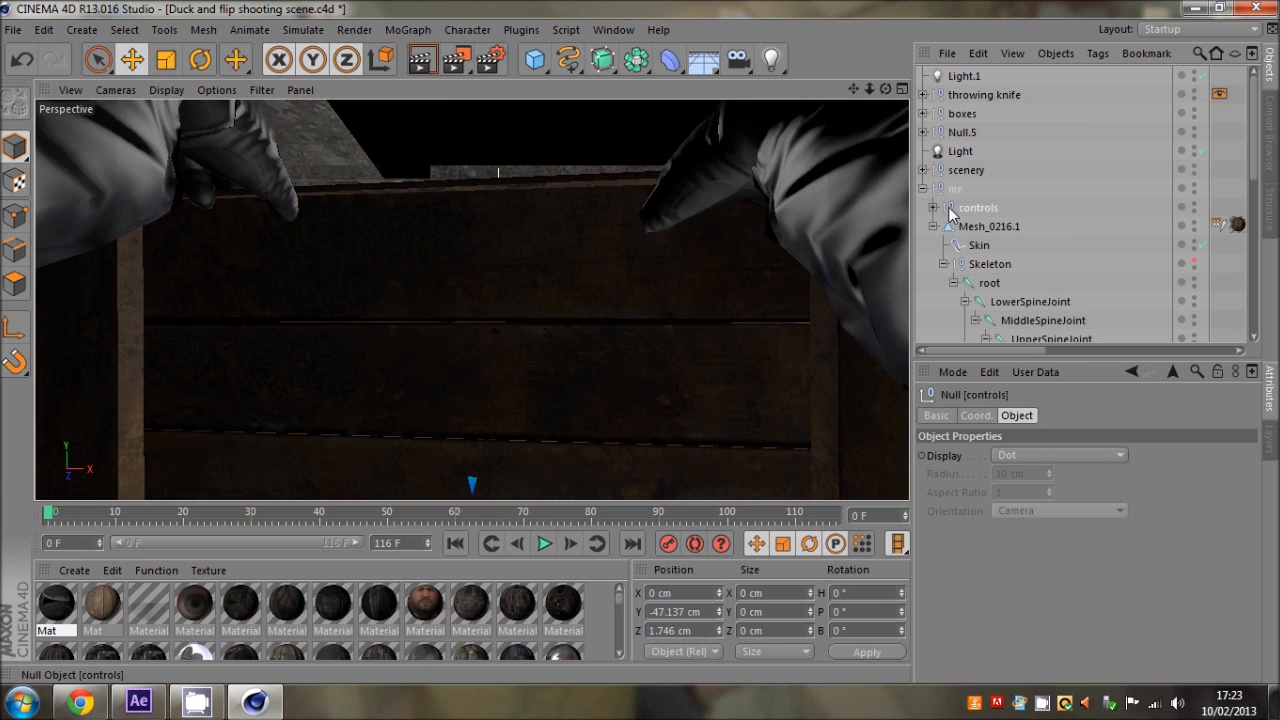
click(942, 206)
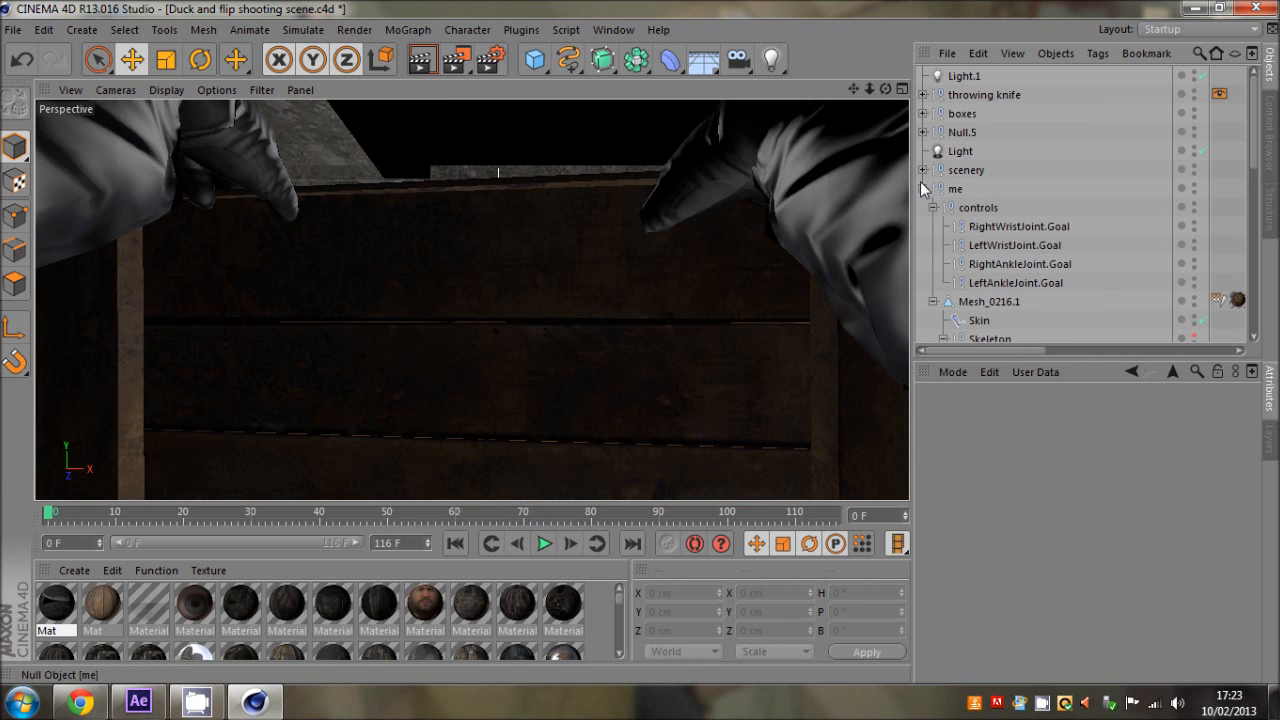
click(1018, 226)
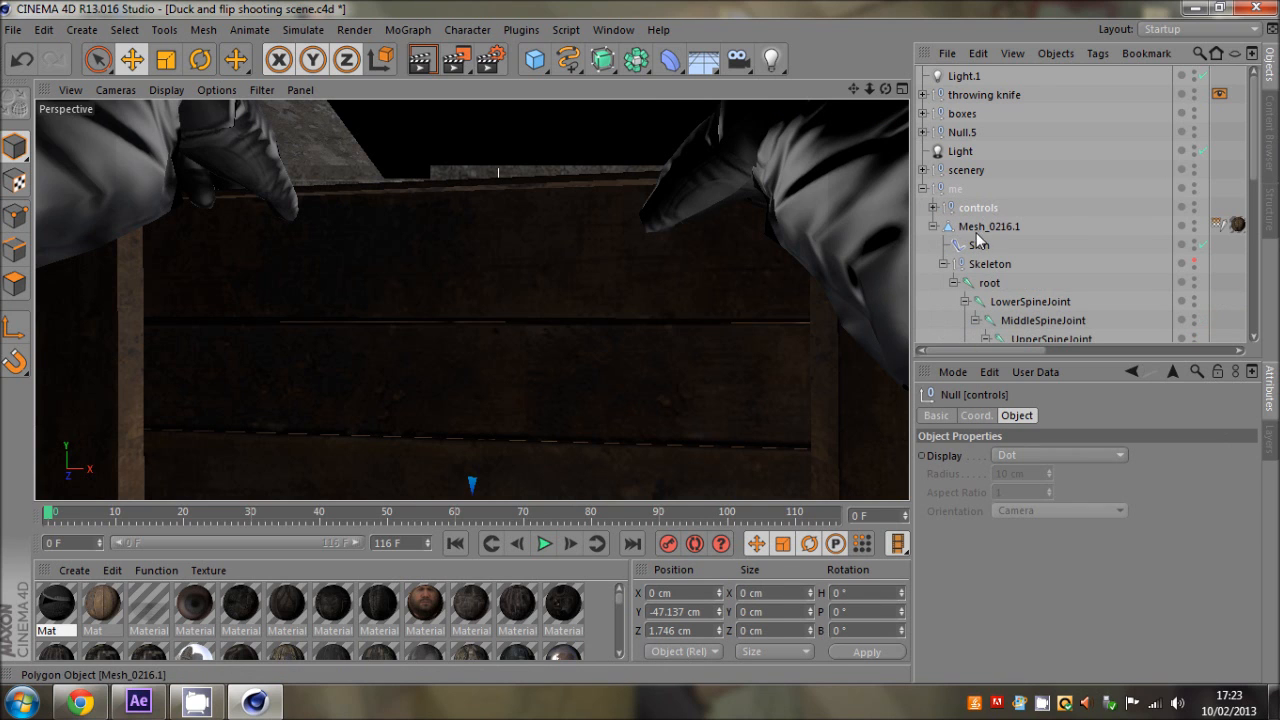
click(988, 282)
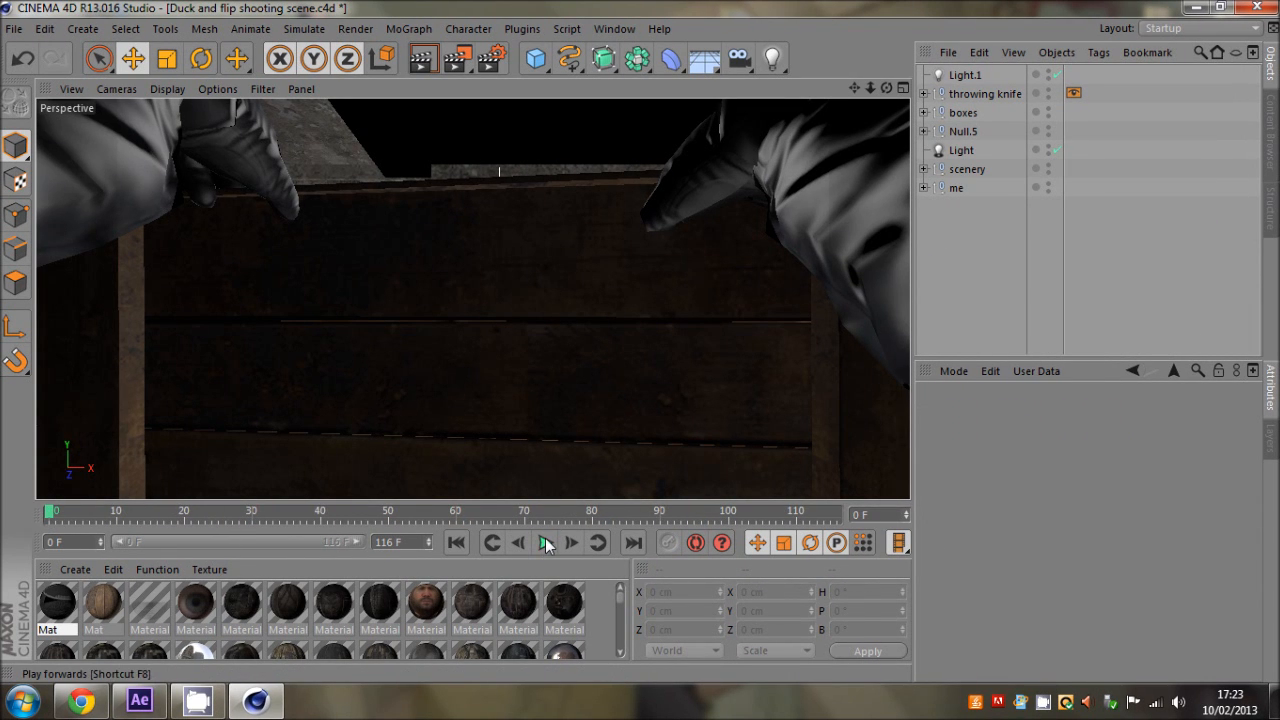
- Play the flip-and-knife-throw animation forwards from frame 0 through the head camera
click(542, 544)
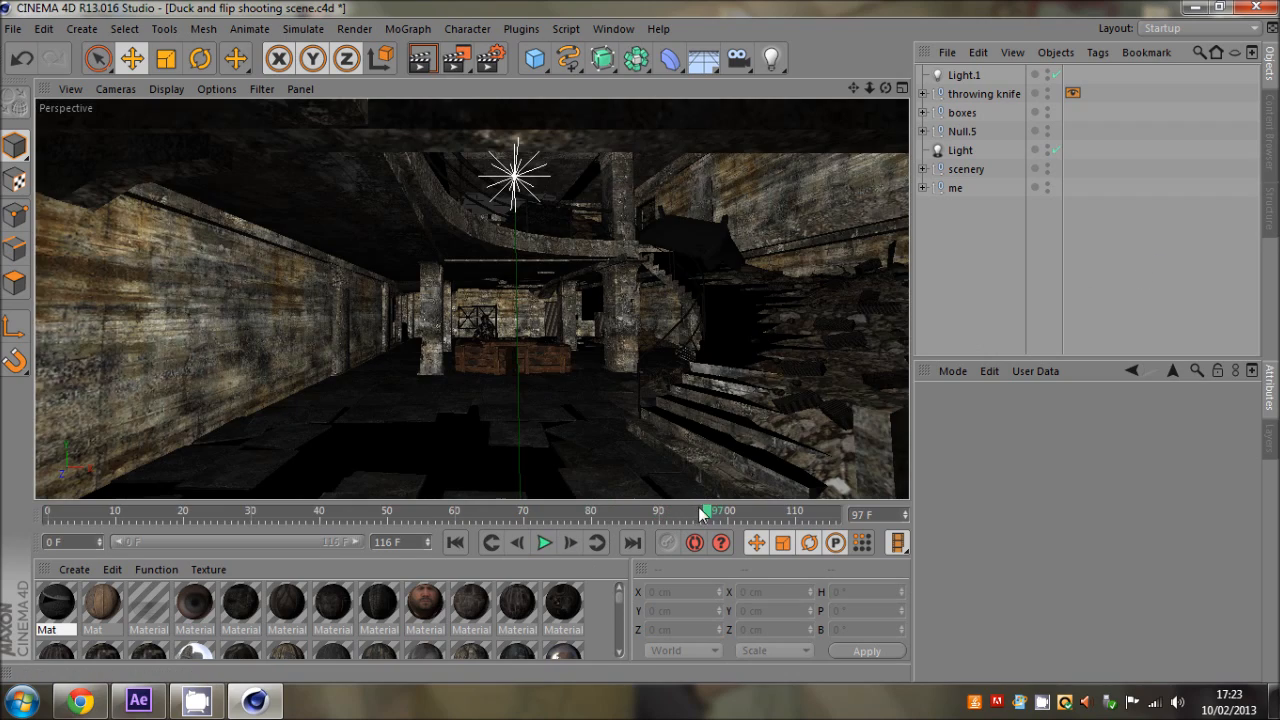
- Scrub the timeline between frames 49 and 111 to inspect the flip, settling at frame 59
drag(704, 512, 370, 512)
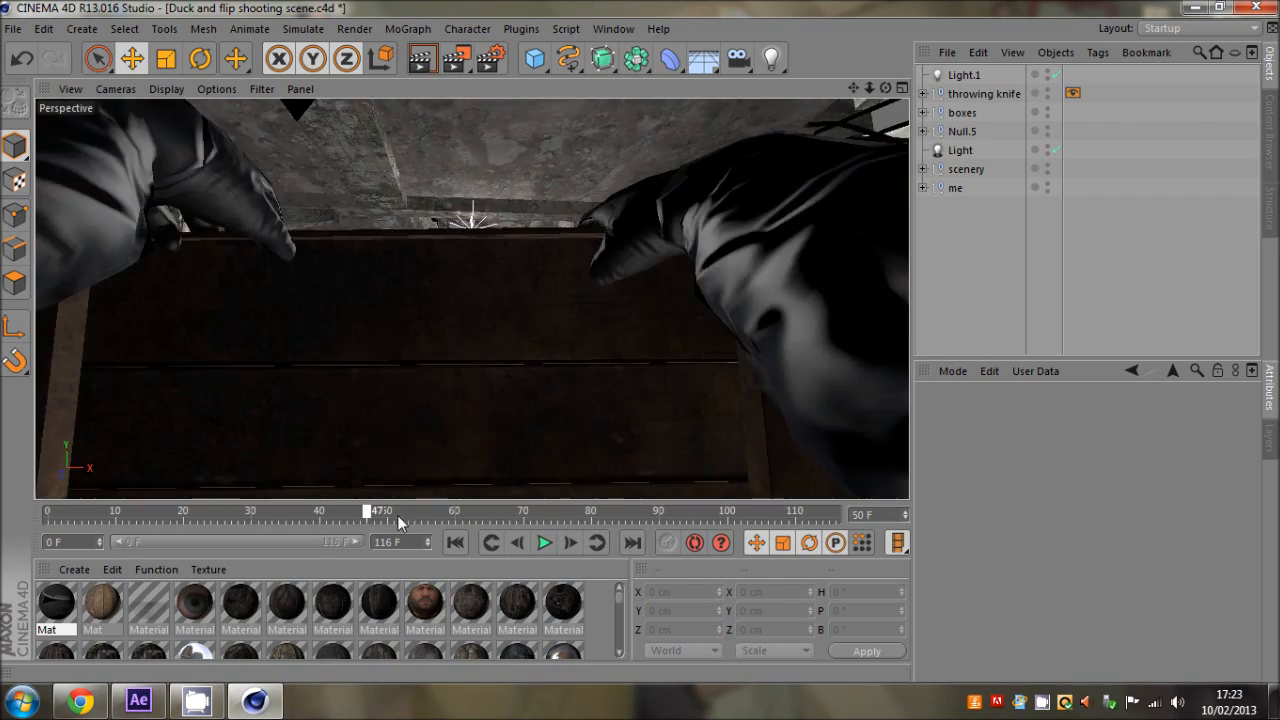
drag(380, 512, 556, 512)
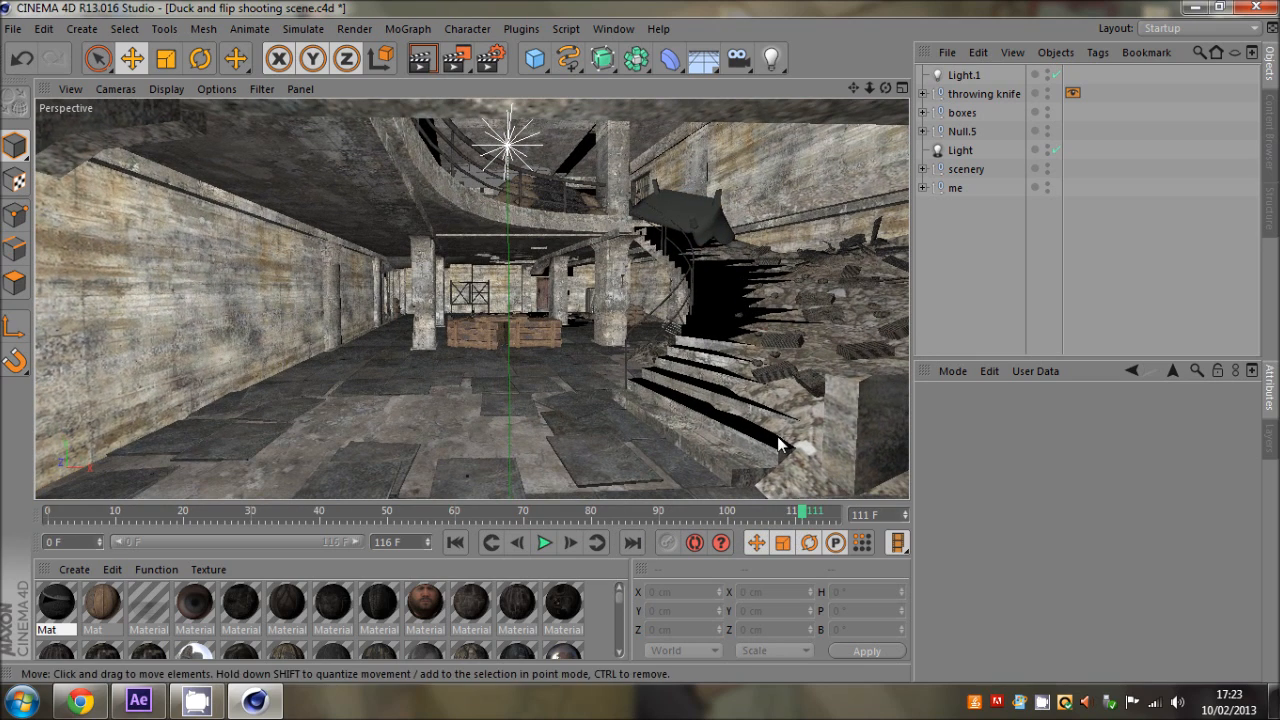
drag(804, 512, 536, 512)
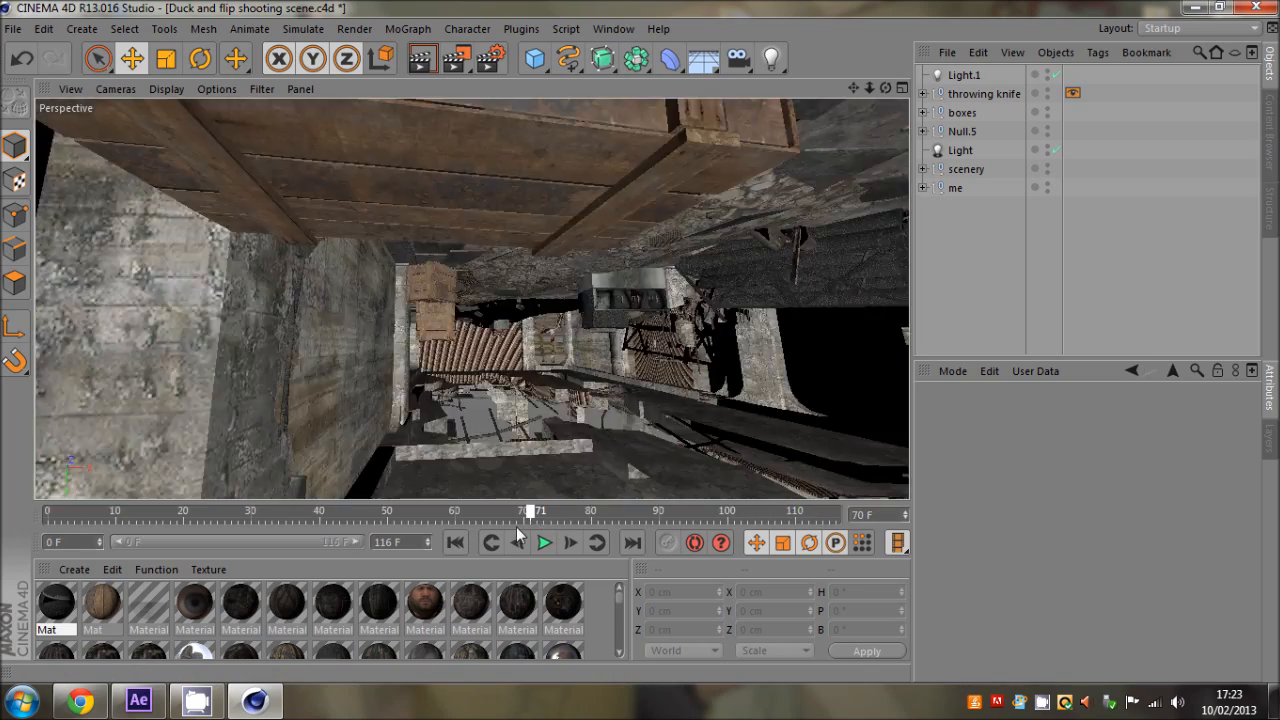
drag(536, 512, 464, 512)
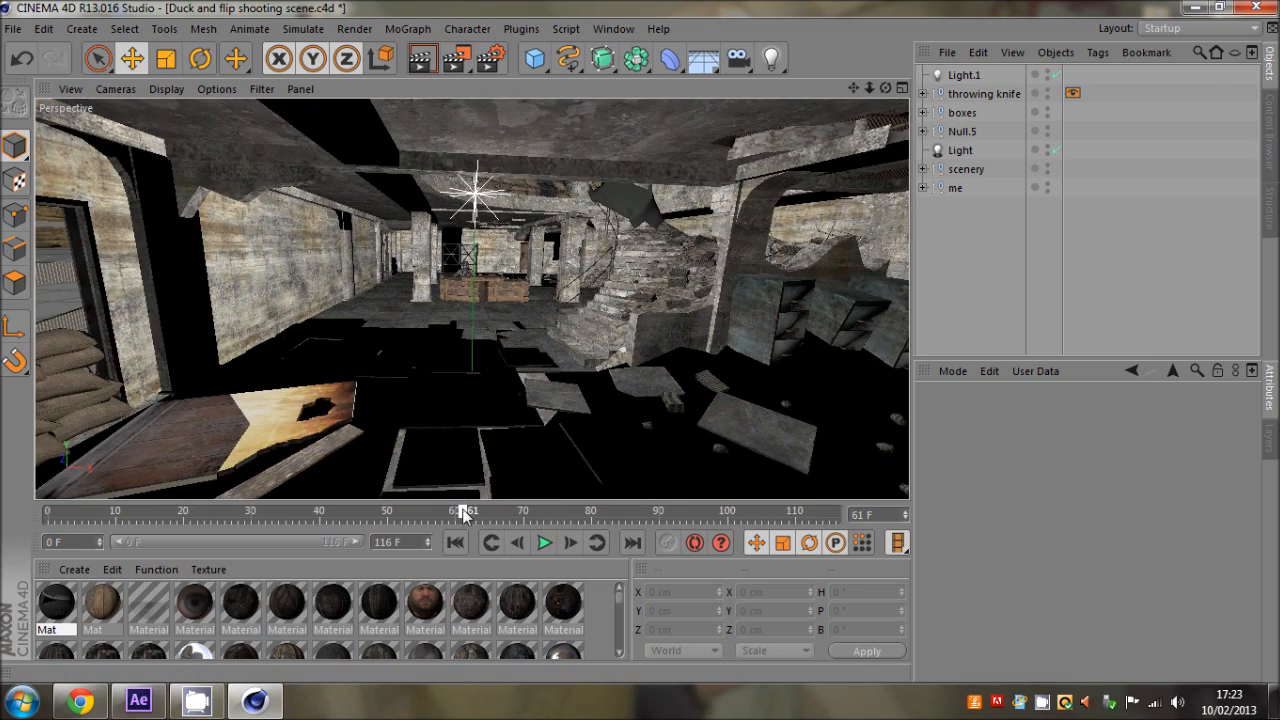
drag(464, 510, 378, 510)
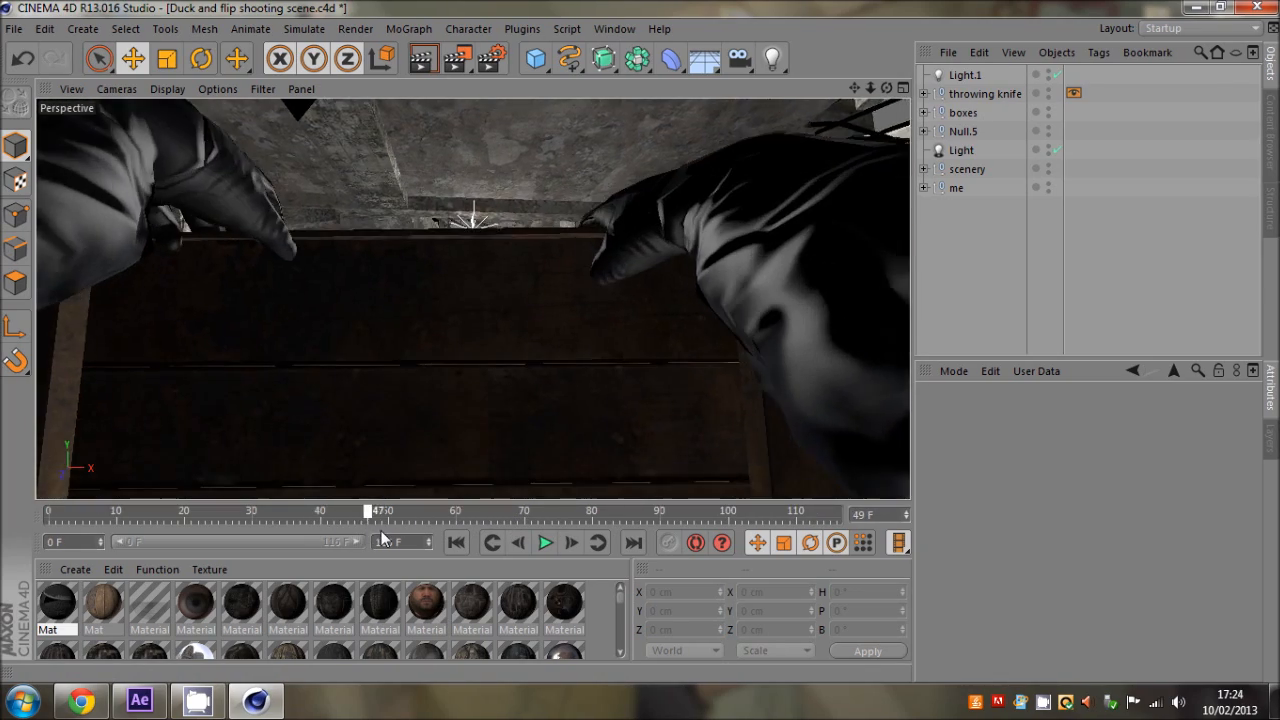
drag(382, 512, 448, 512)
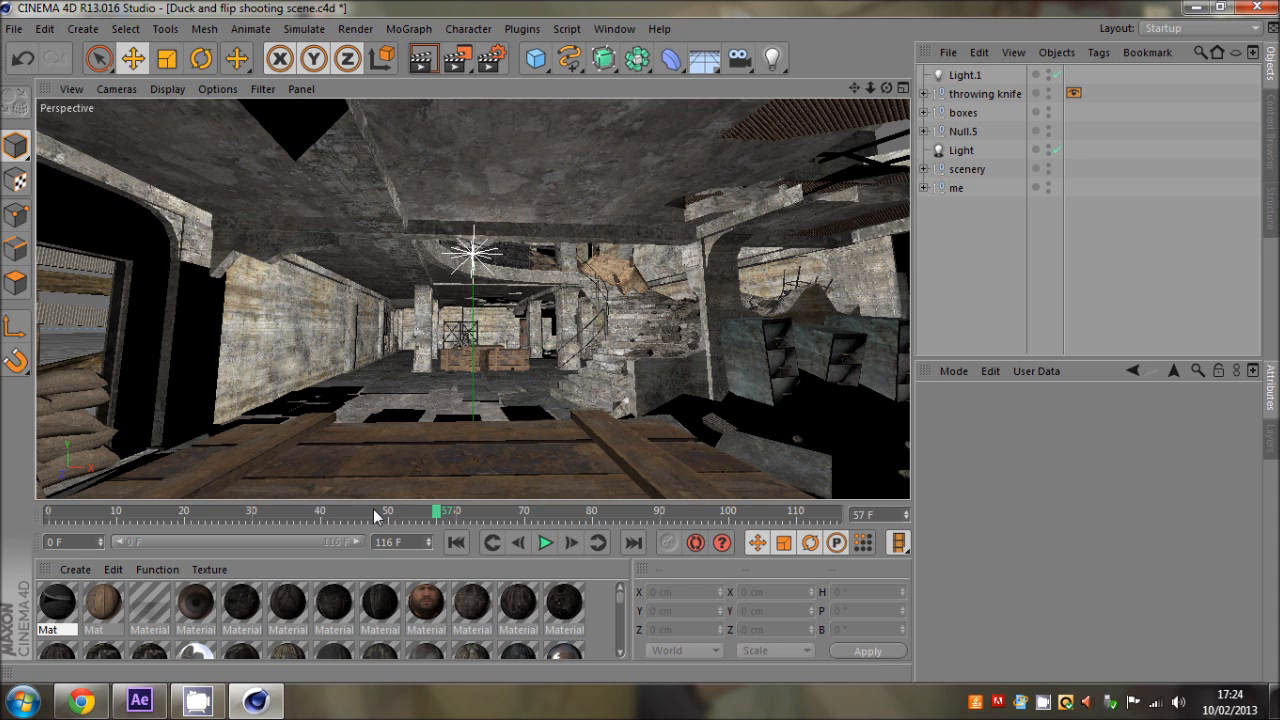
mouse_move(390, 518)
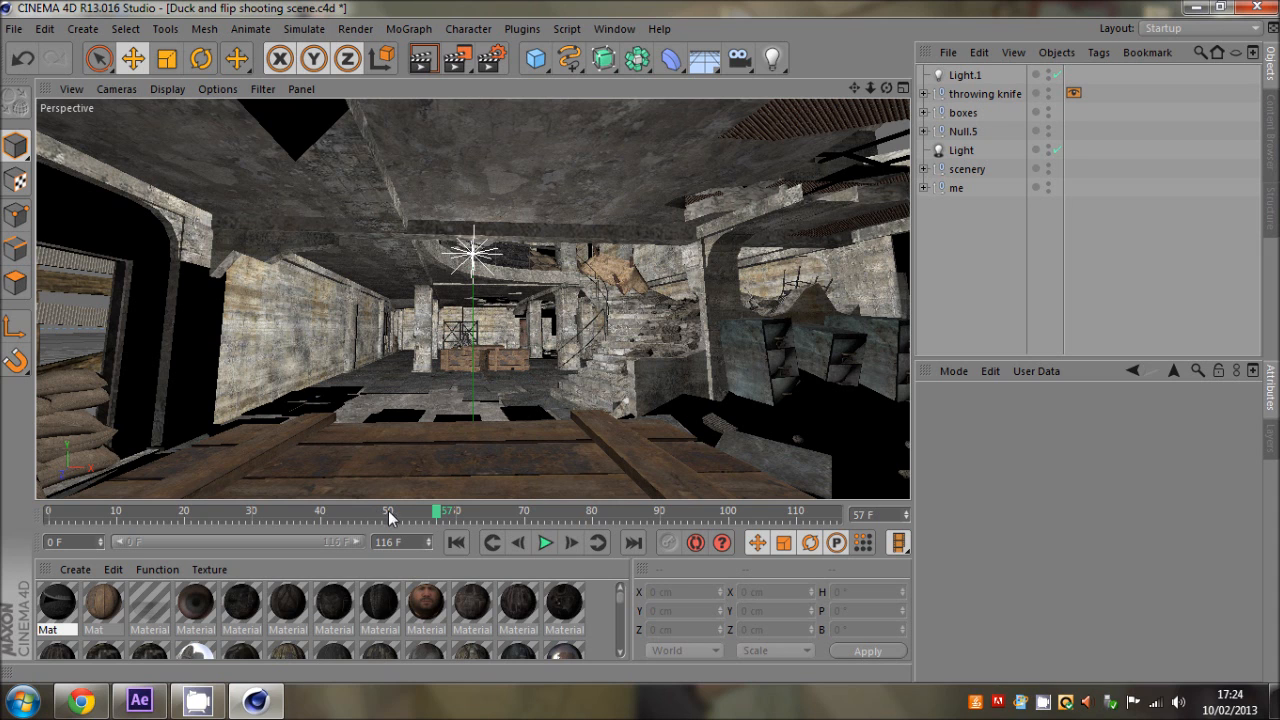
drag(436, 512, 450, 512)
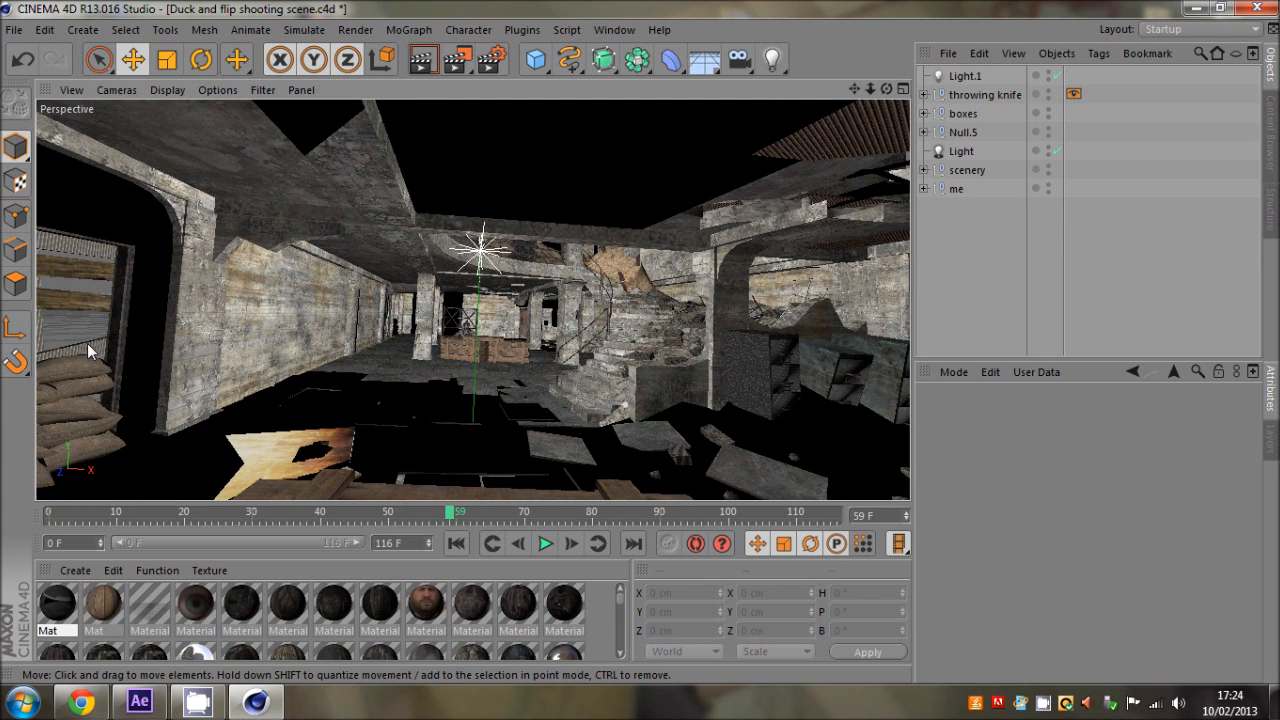
mouse_move(144, 380)
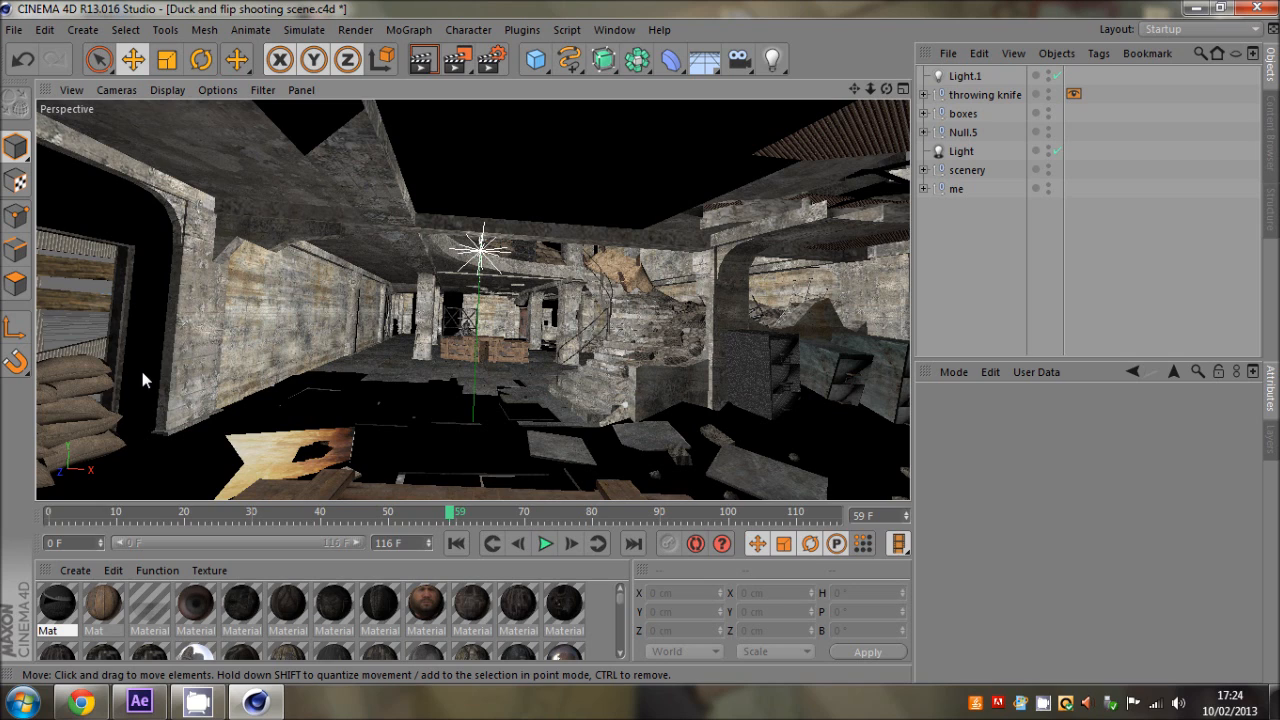
mouse_move(136, 320)
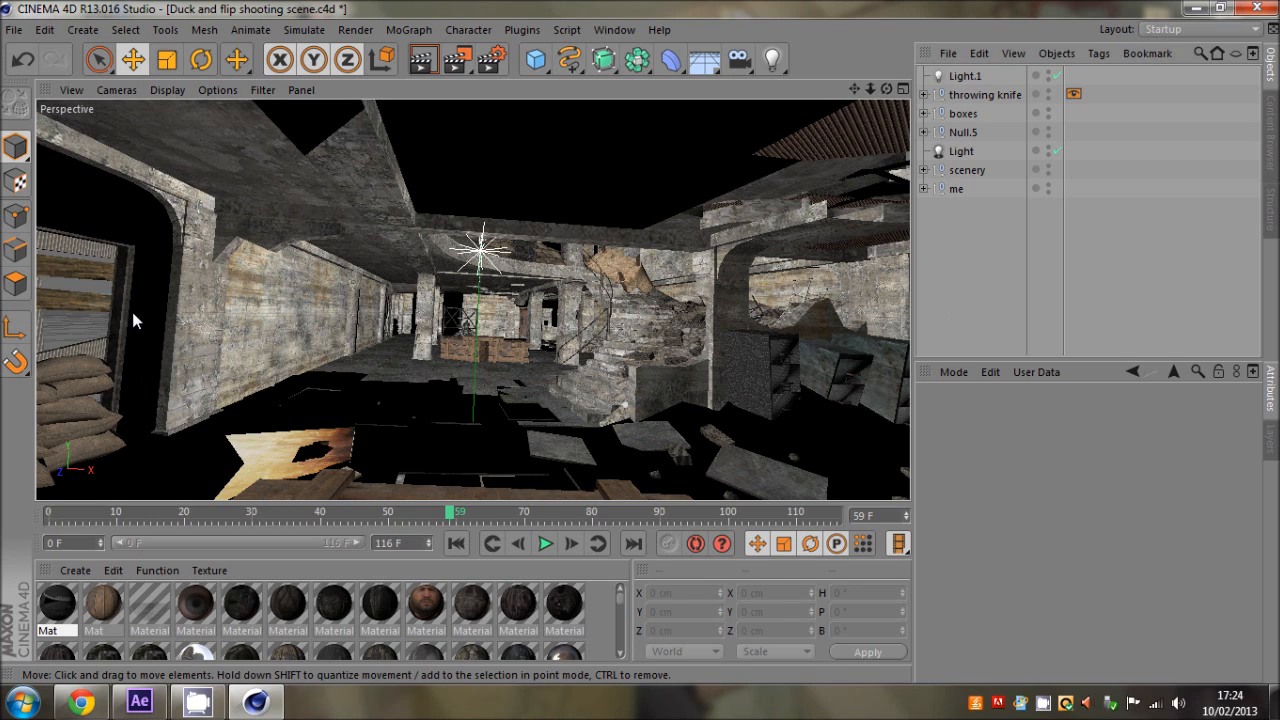